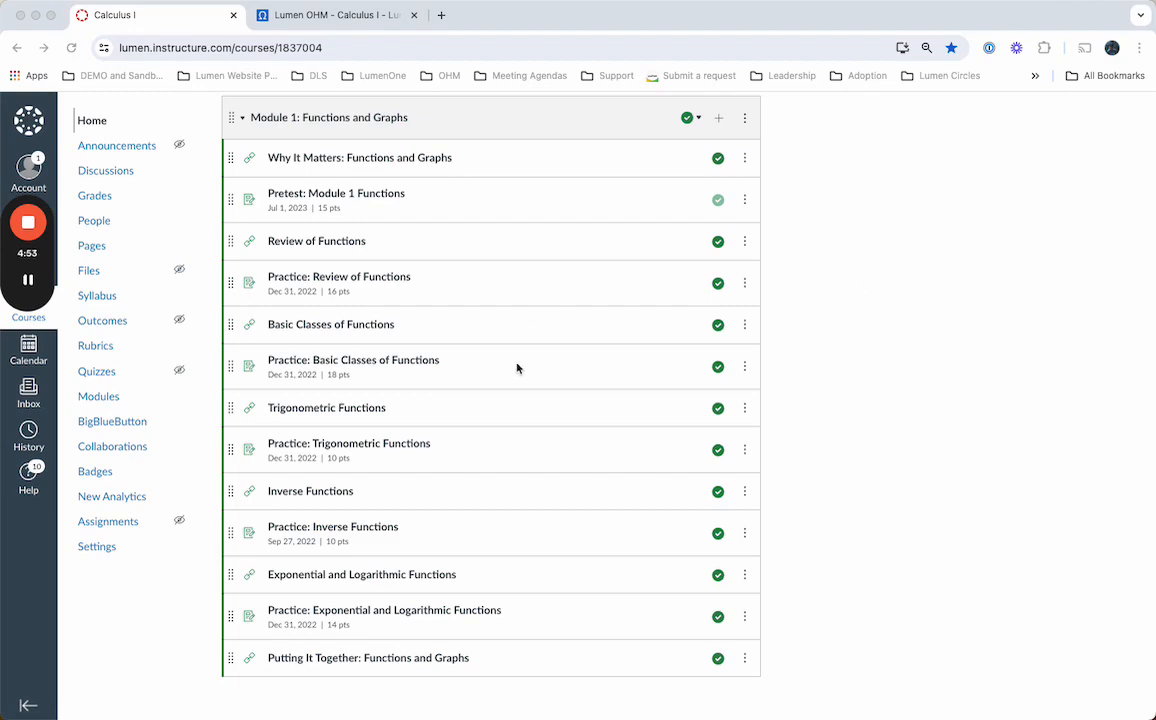
{"action": "mouse_move", "coordinate": [332, 589]}
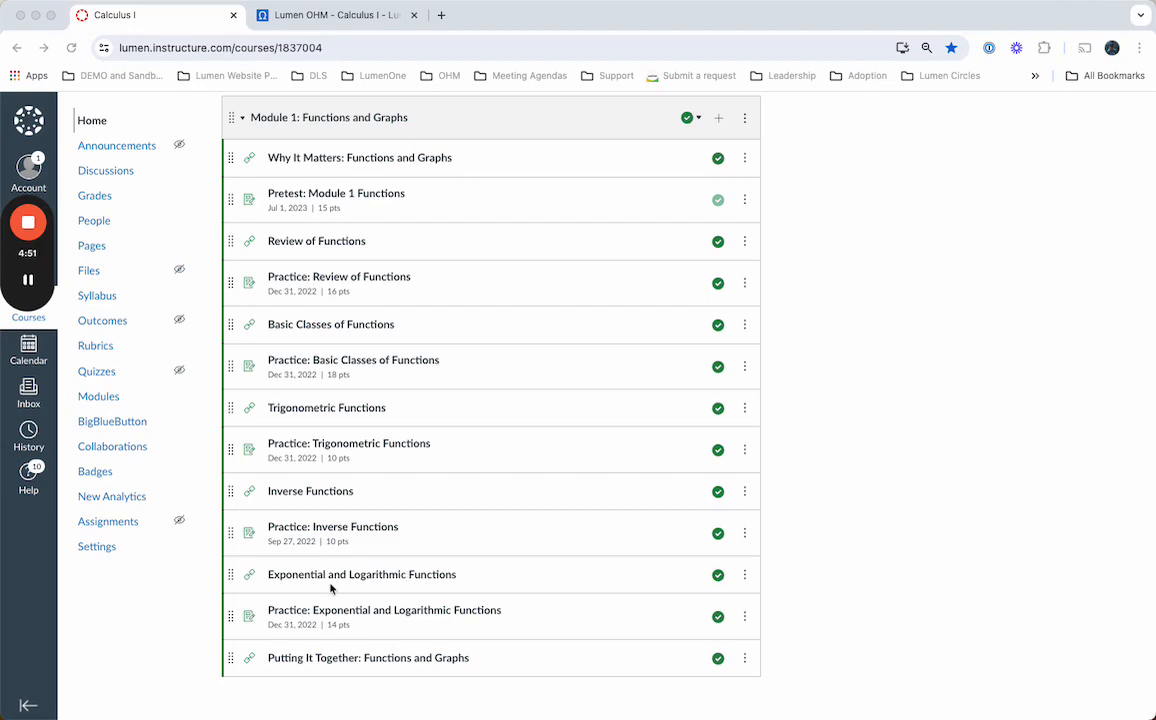
{"action": "mouse_move", "coordinate": [328, 149]}
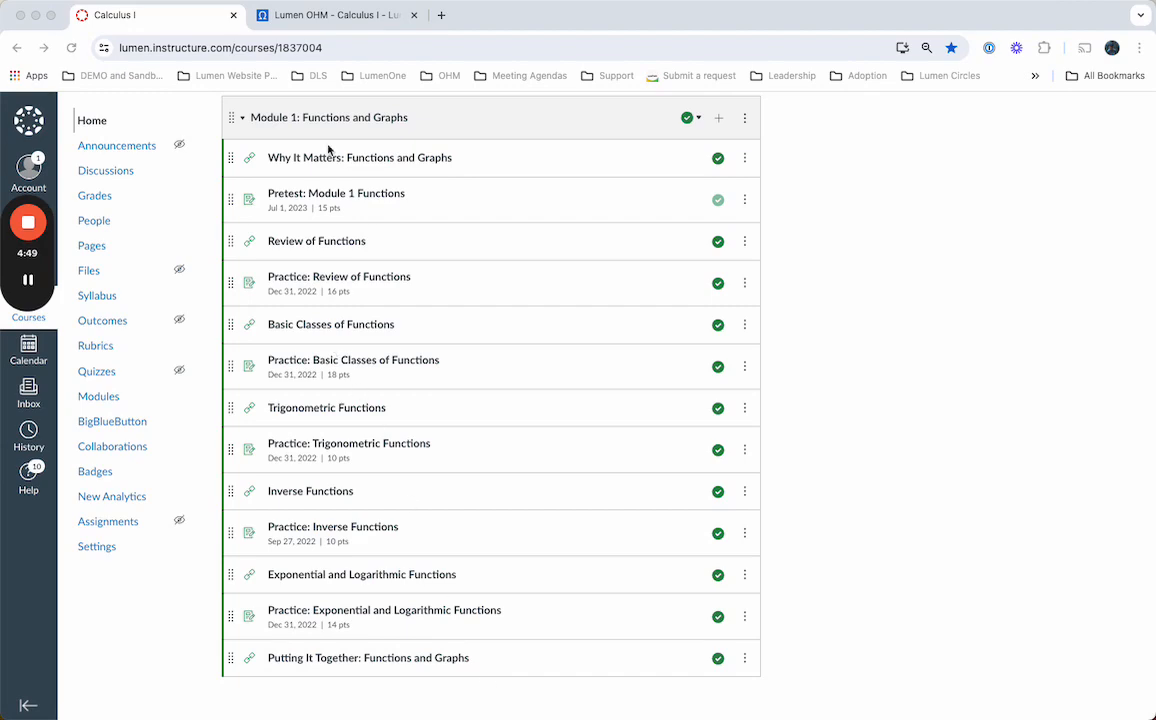
{"action": "mouse_move", "coordinate": [433, 409]}
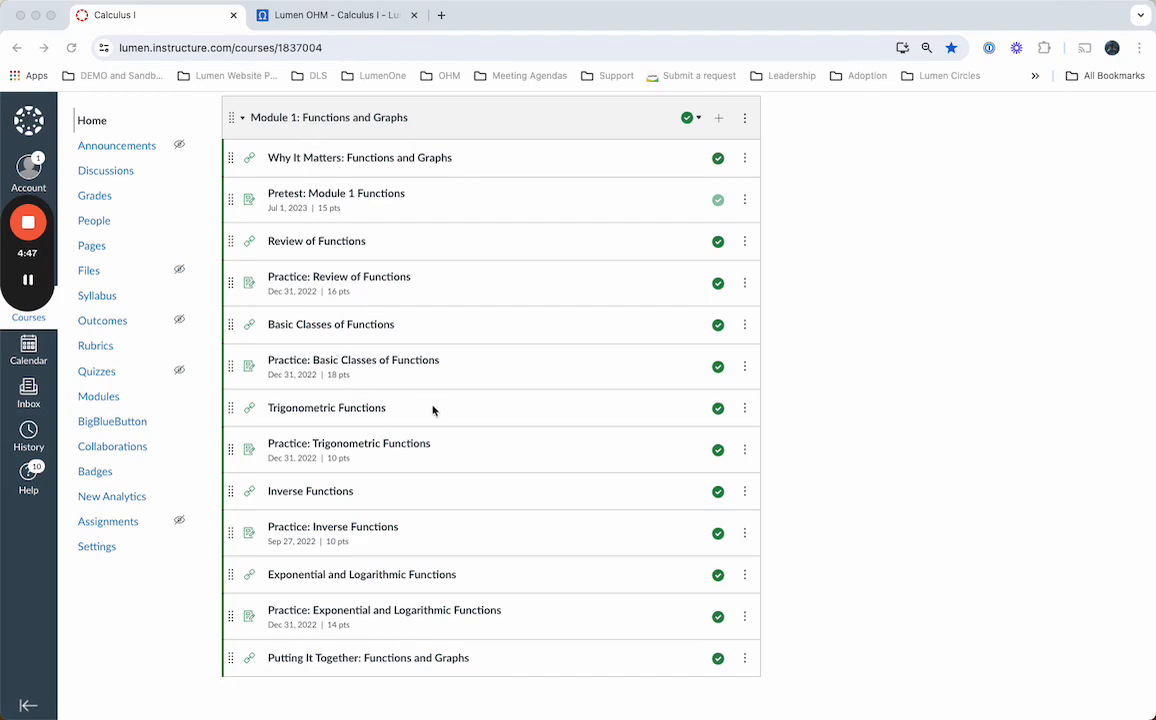
Step: Create a new quiz 'Exam 1 - Start Here' at the end of Module 1: Functions and Graphs
{"action": "scroll", "scroll_direction": "down", "scroll_amount": 3}
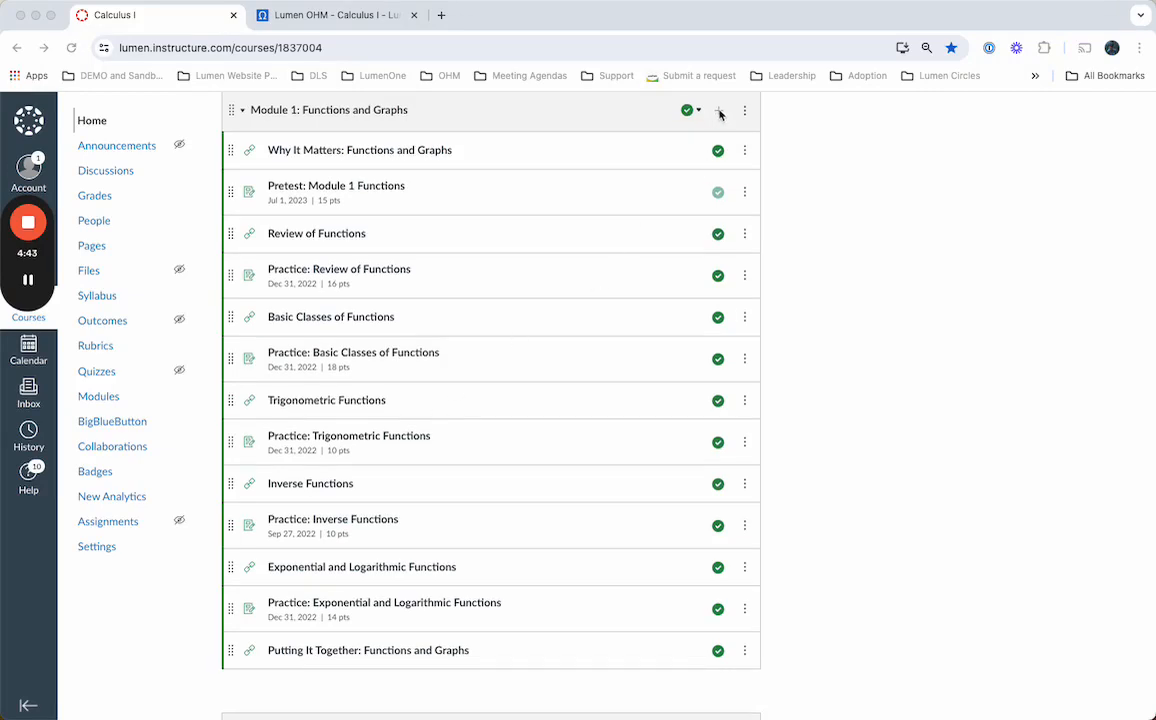
{"action": "left_click", "coordinate": [719, 110]}
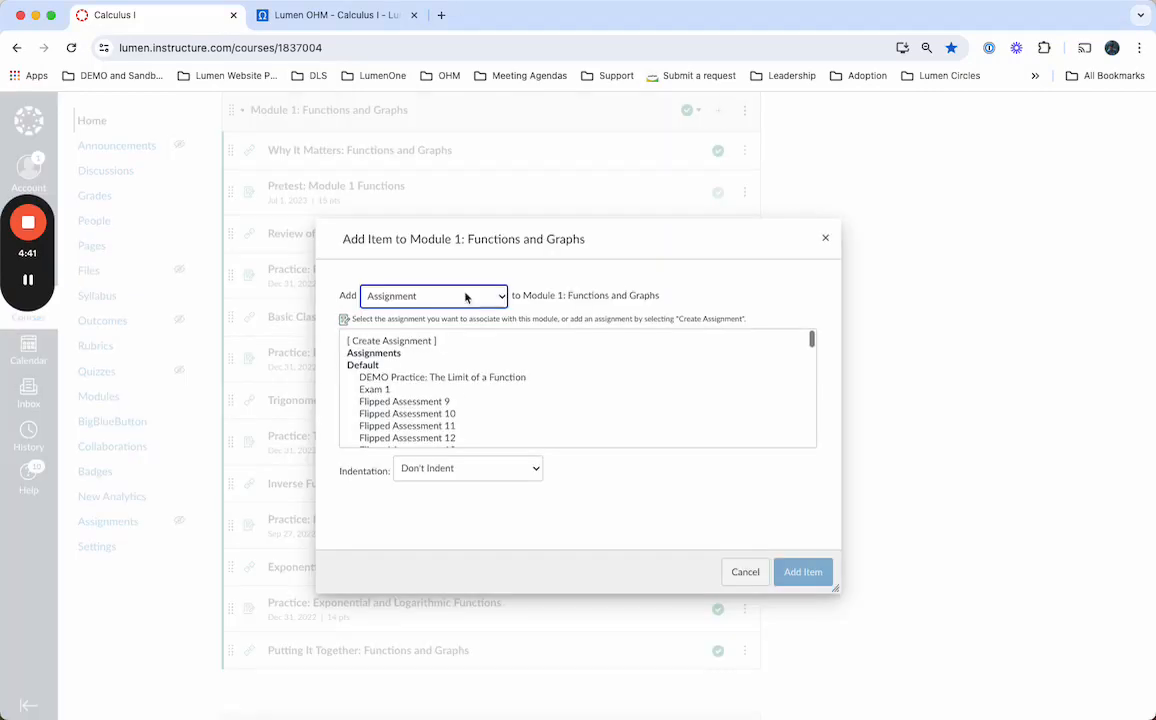
{"action": "left_click", "coordinate": [433, 295]}
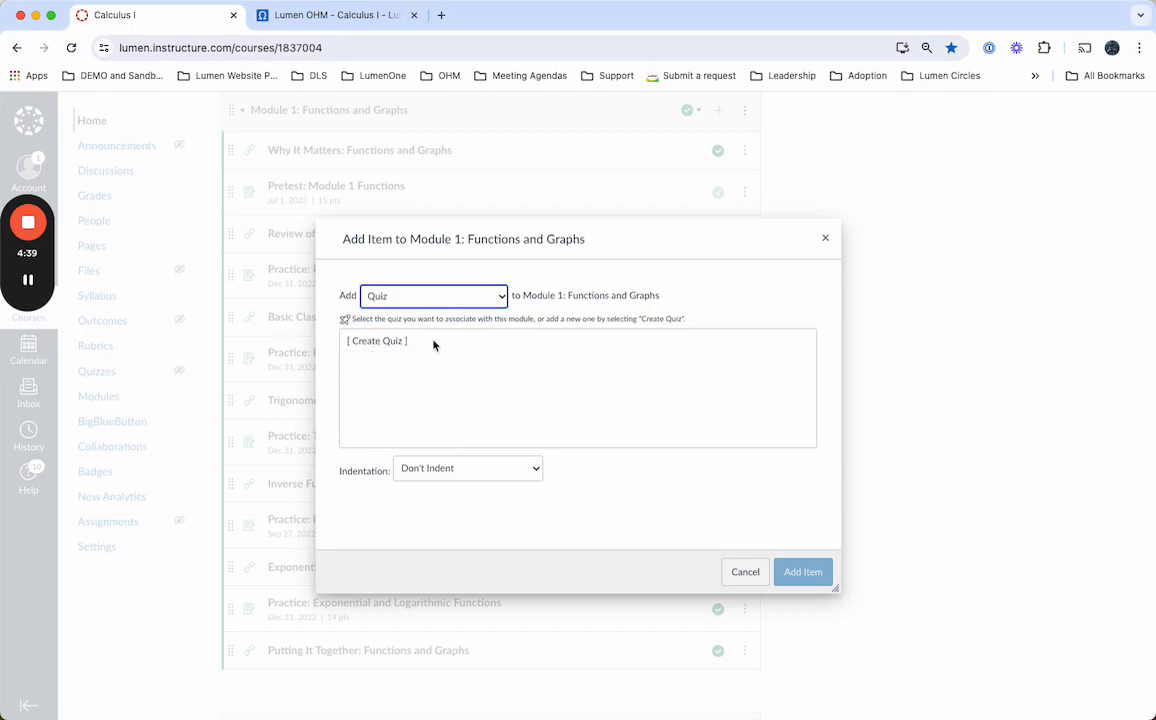
{"action": "left_click", "coordinate": [376, 340]}
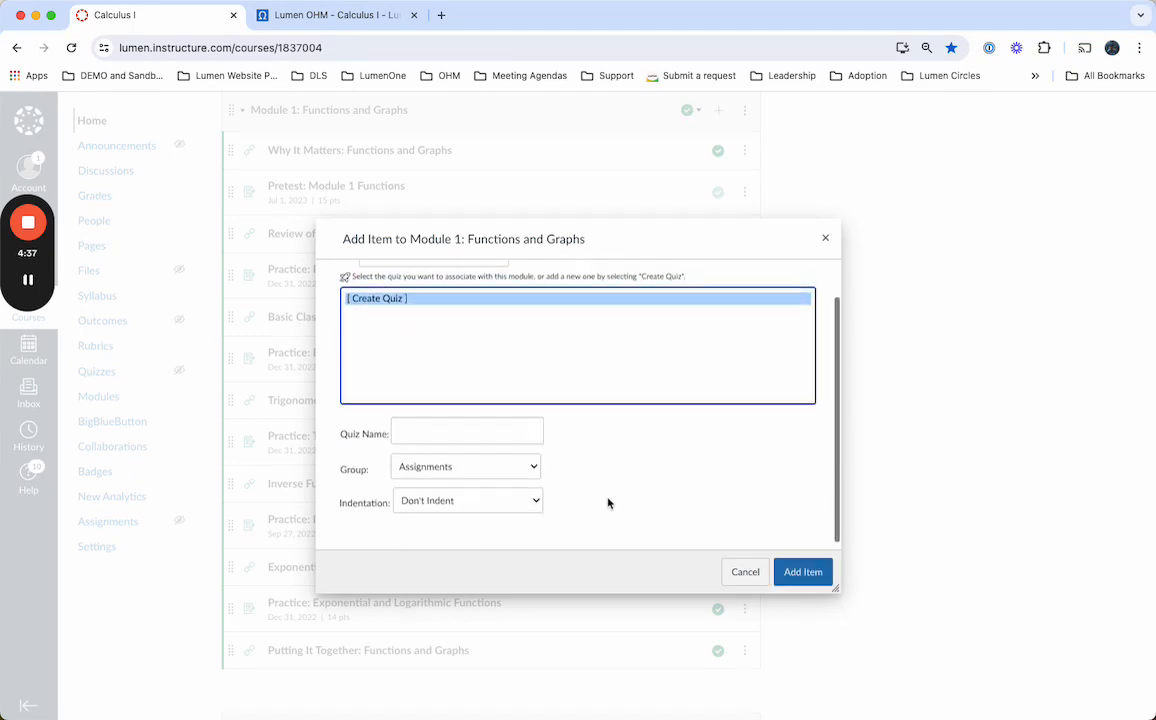
{"action": "left_click", "coordinate": [466, 430]}
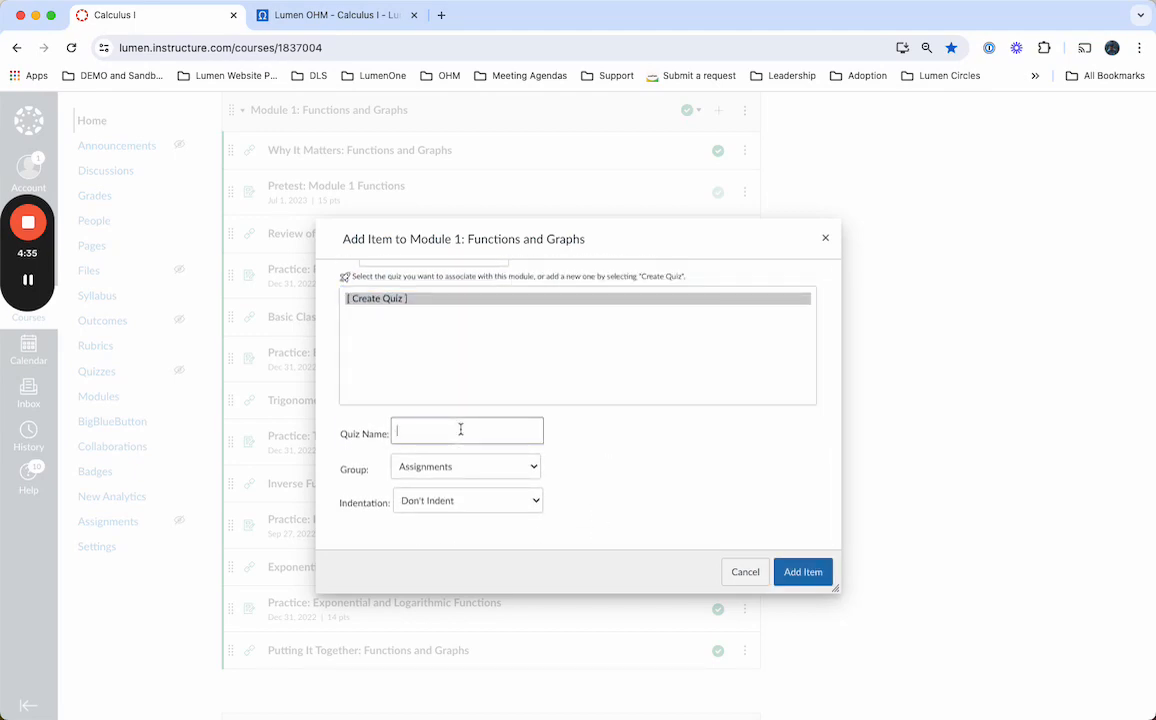
{"action": "type", "text": "Exam 1 - Start Here"}
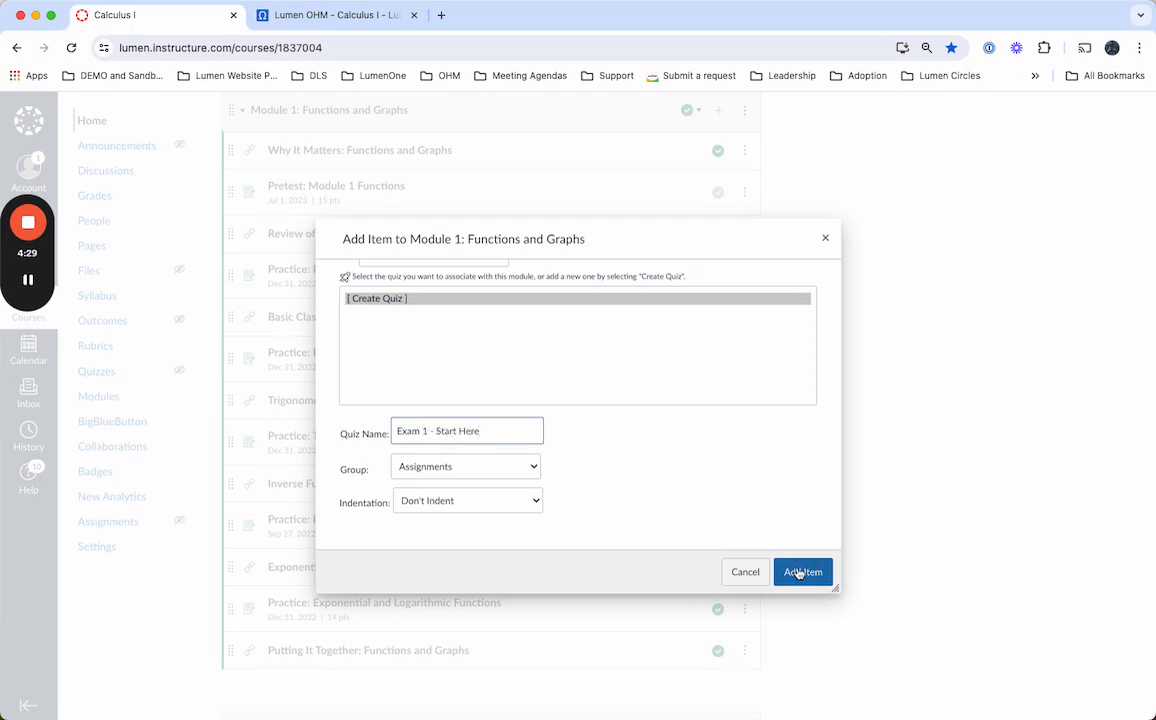
{"action": "left_click", "coordinate": [802, 571]}
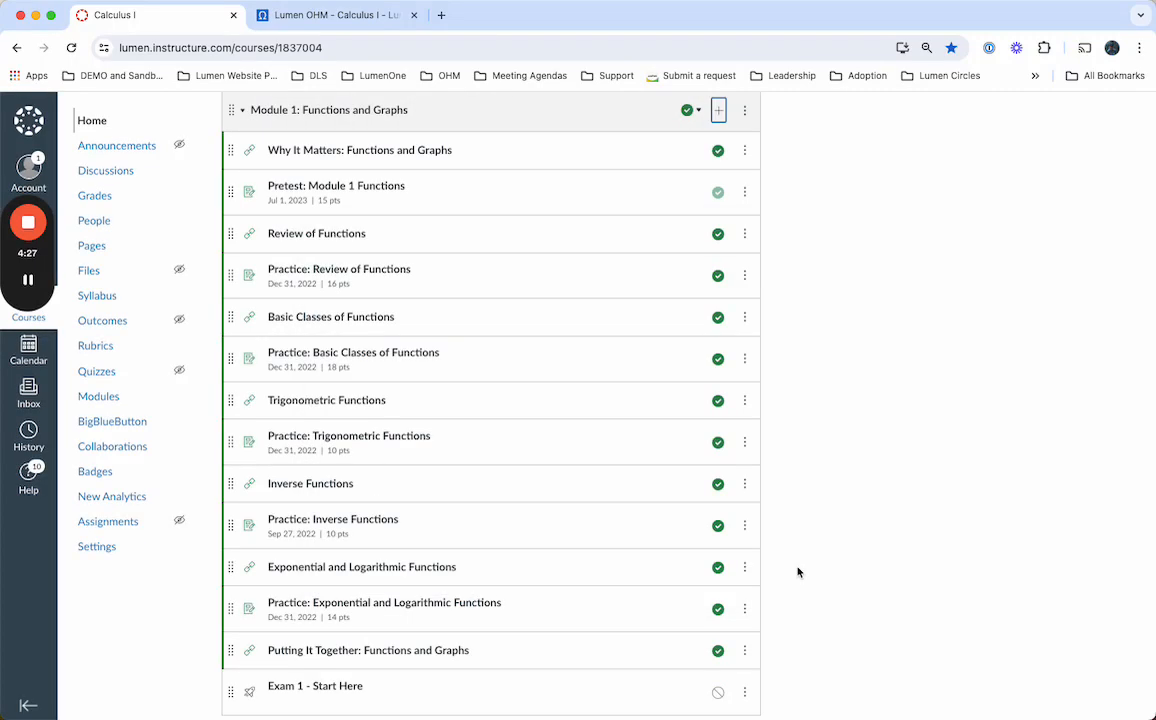
Step: Publish the Exam 1 - Start Here item, confirm its details, and open the quiz
{"action": "scroll", "scroll_direction": "down", "scroll_amount": 3}
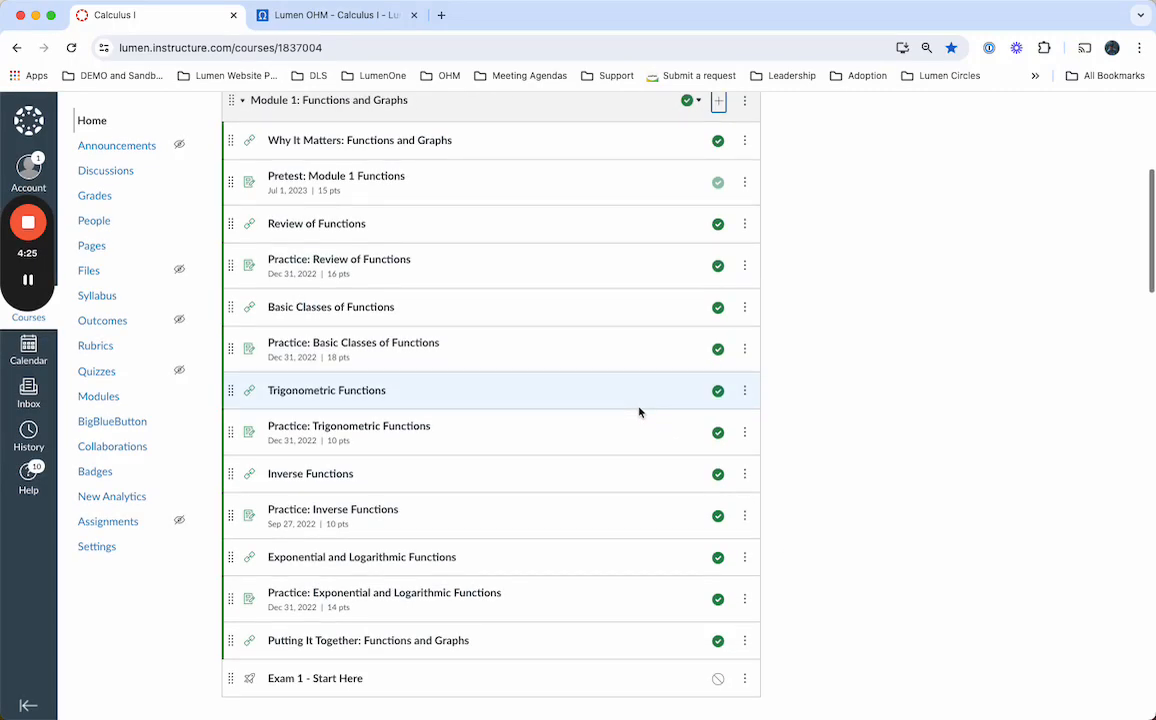
{"action": "scroll", "scroll_direction": "down", "scroll_amount": 3}
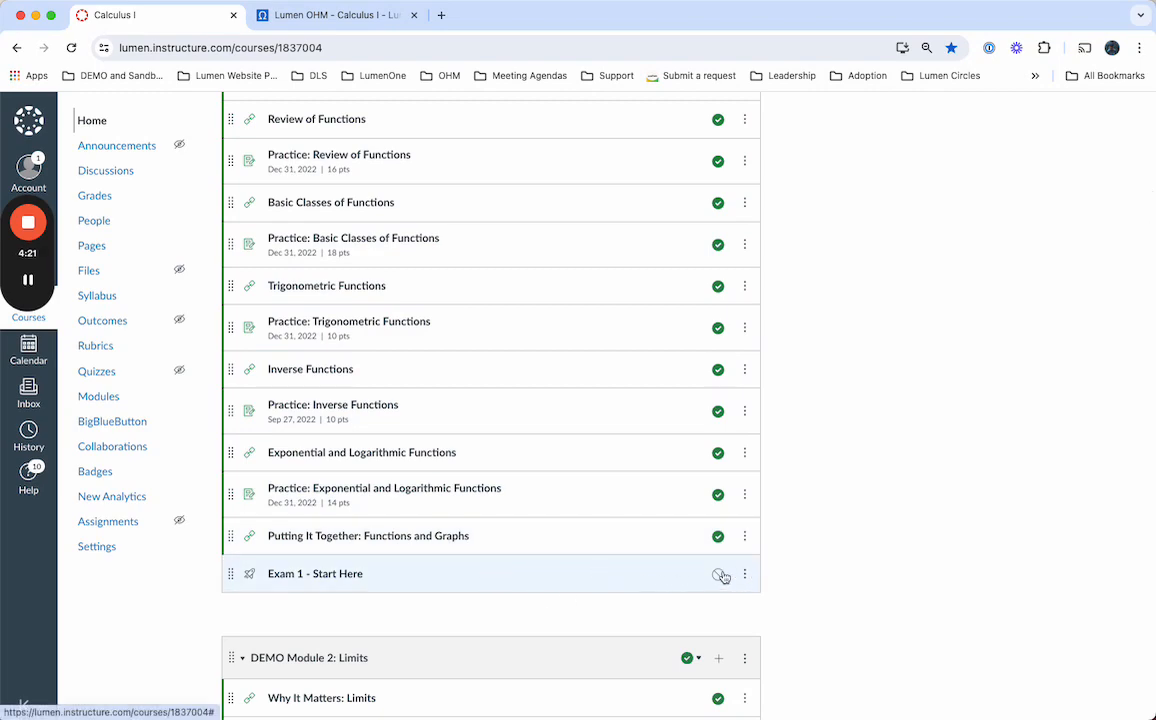
{"action": "left_click", "coordinate": [717, 575]}
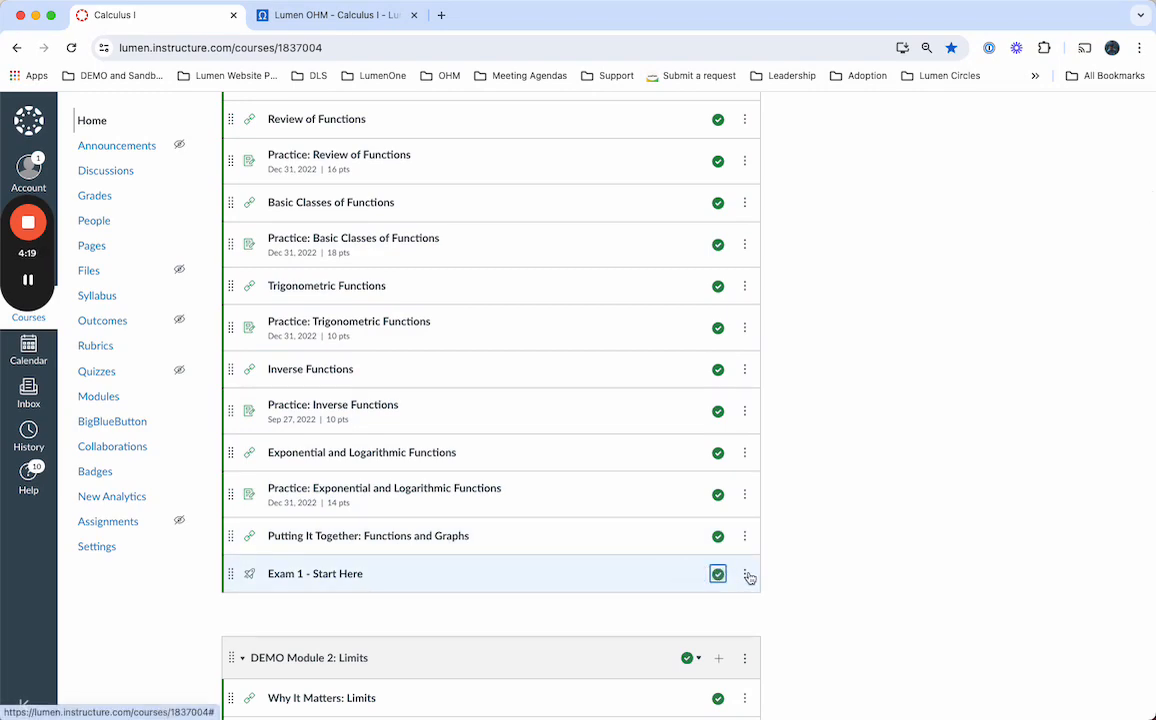
{"action": "left_click", "coordinate": [745, 575]}
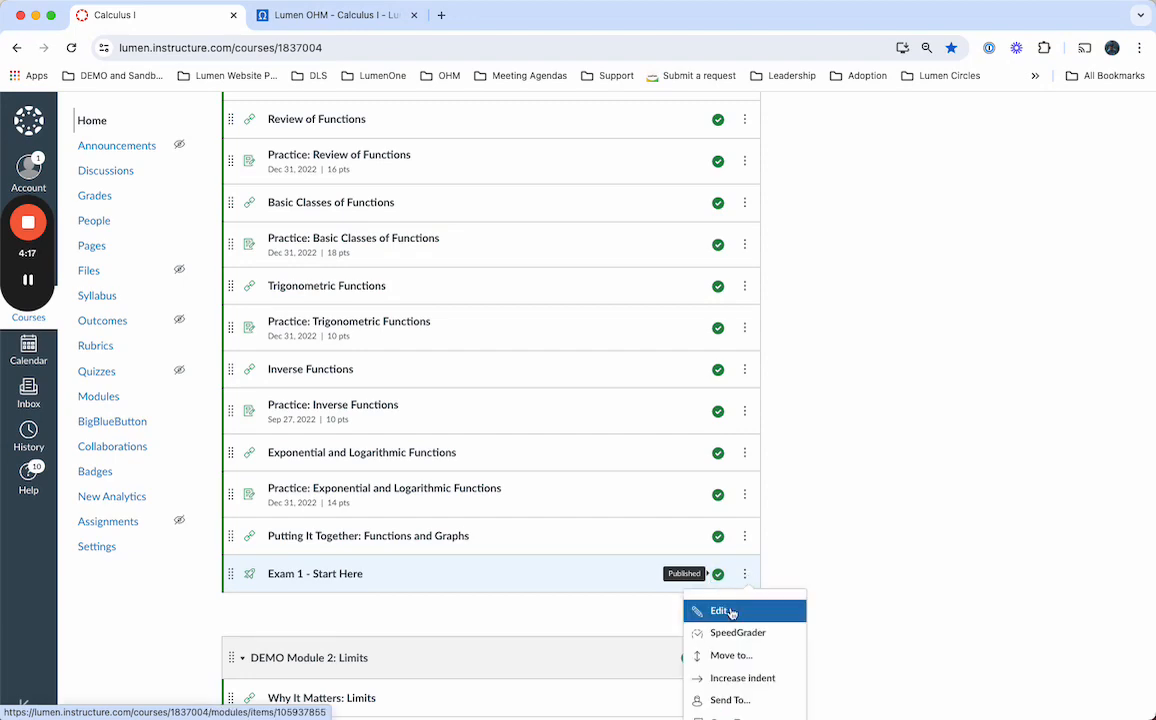
{"action": "left_click", "coordinate": [719, 610]}
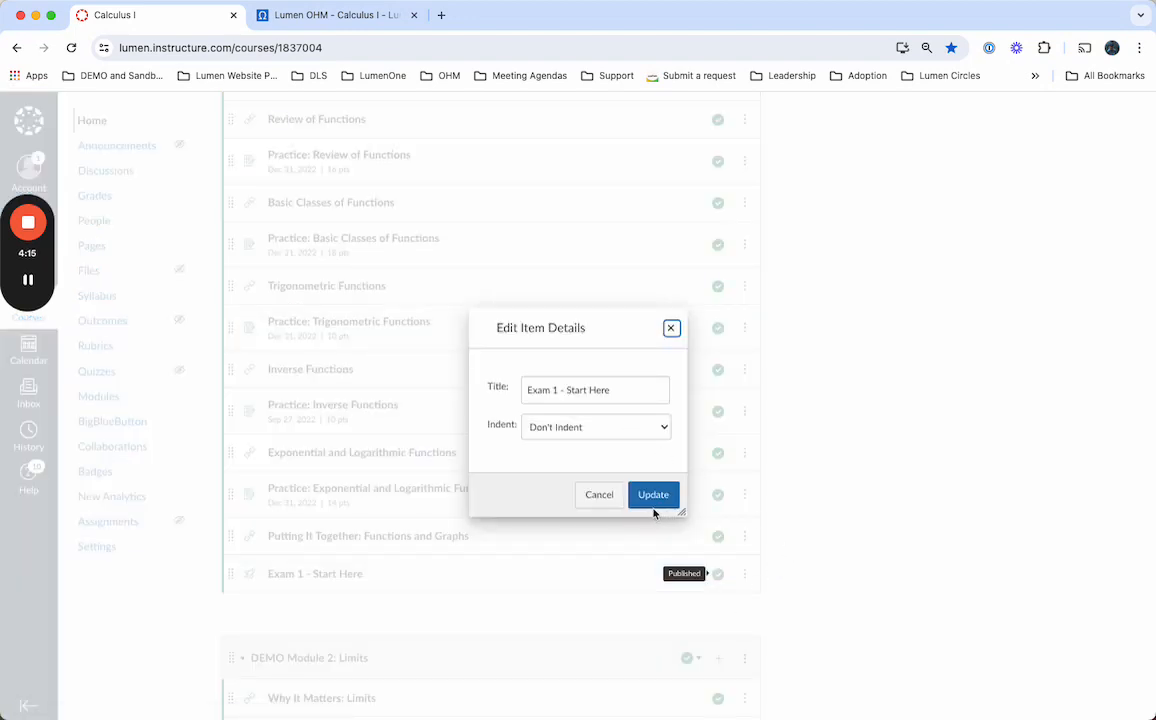
{"action": "left_click", "coordinate": [653, 494]}
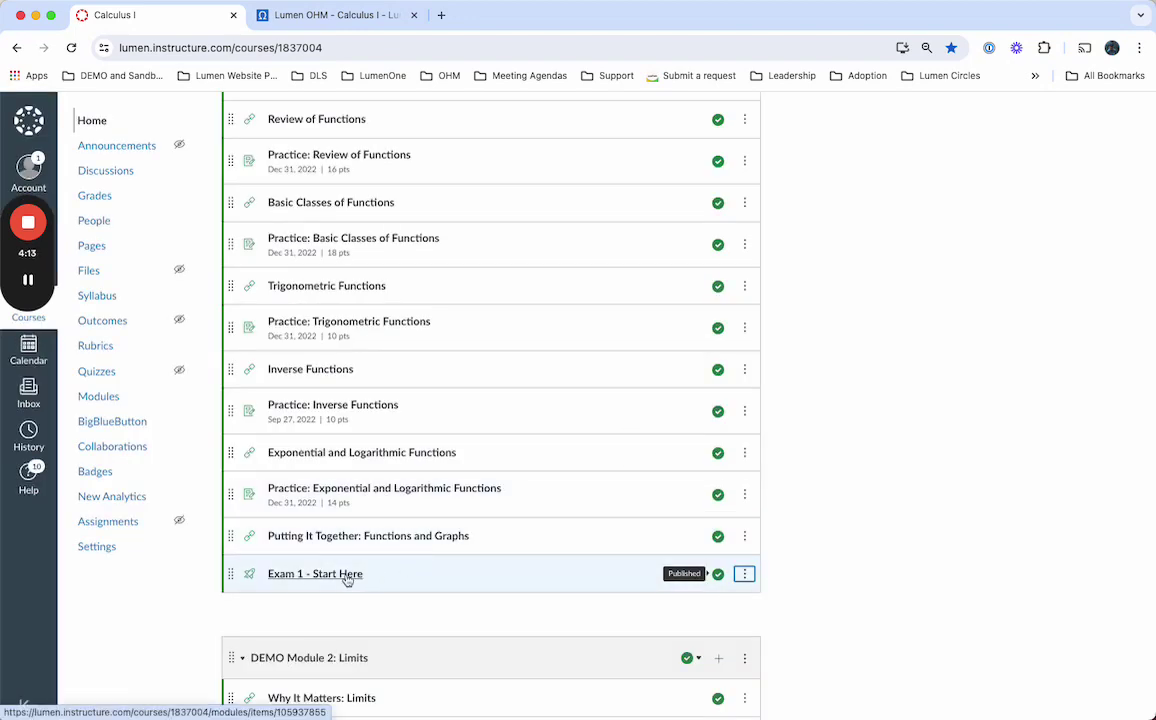
{"action": "left_click", "coordinate": [314, 574]}
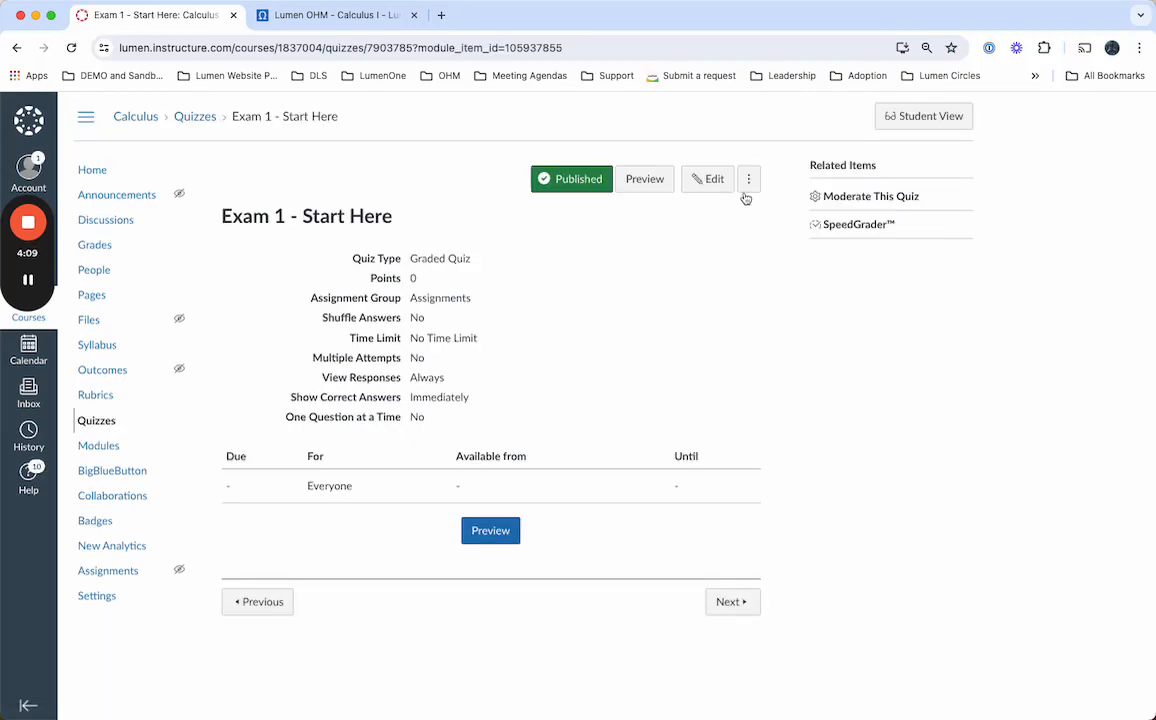
Step: Put the Exam 1 - Start Here quiz into edit mode after glancing at its extra actions
{"action": "left_click", "coordinate": [748, 178]}
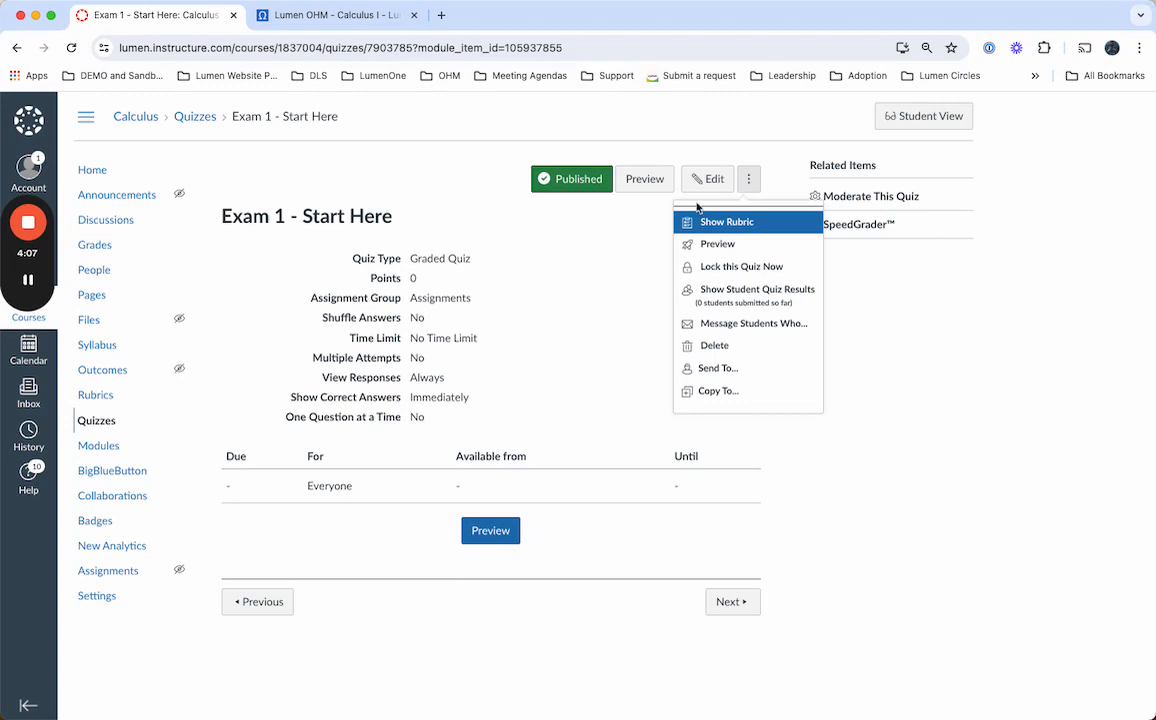
{"action": "left_click", "coordinate": [630, 301]}
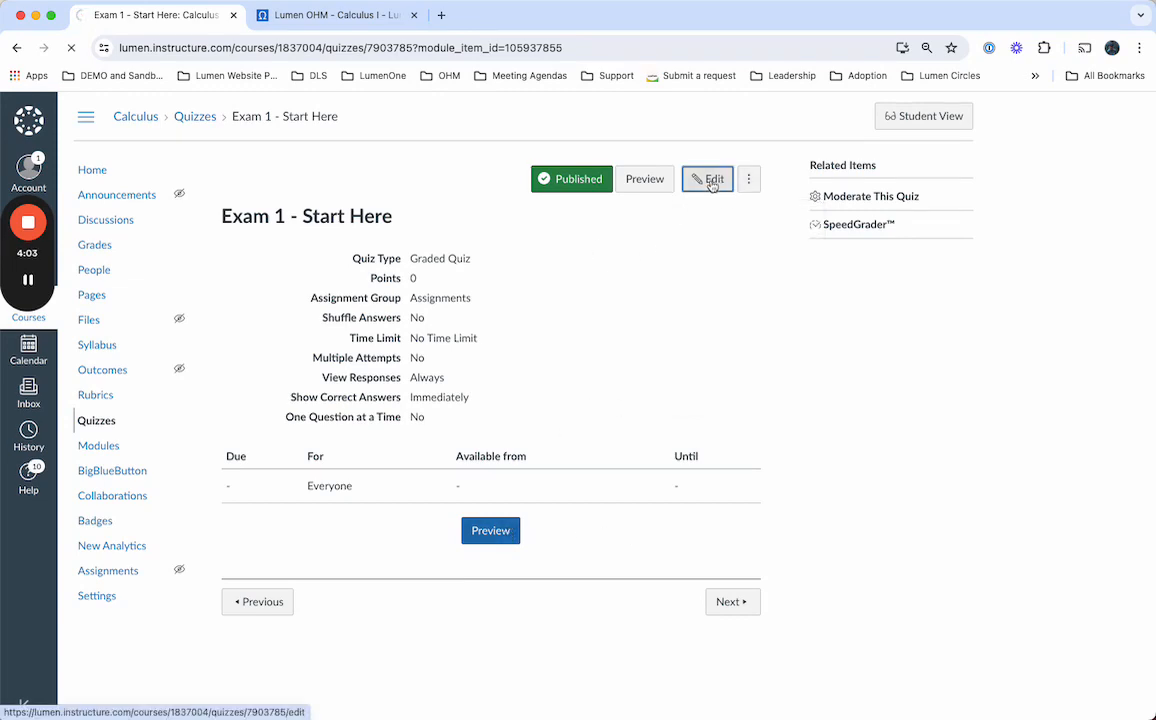
{"action": "left_click", "coordinate": [708, 178]}
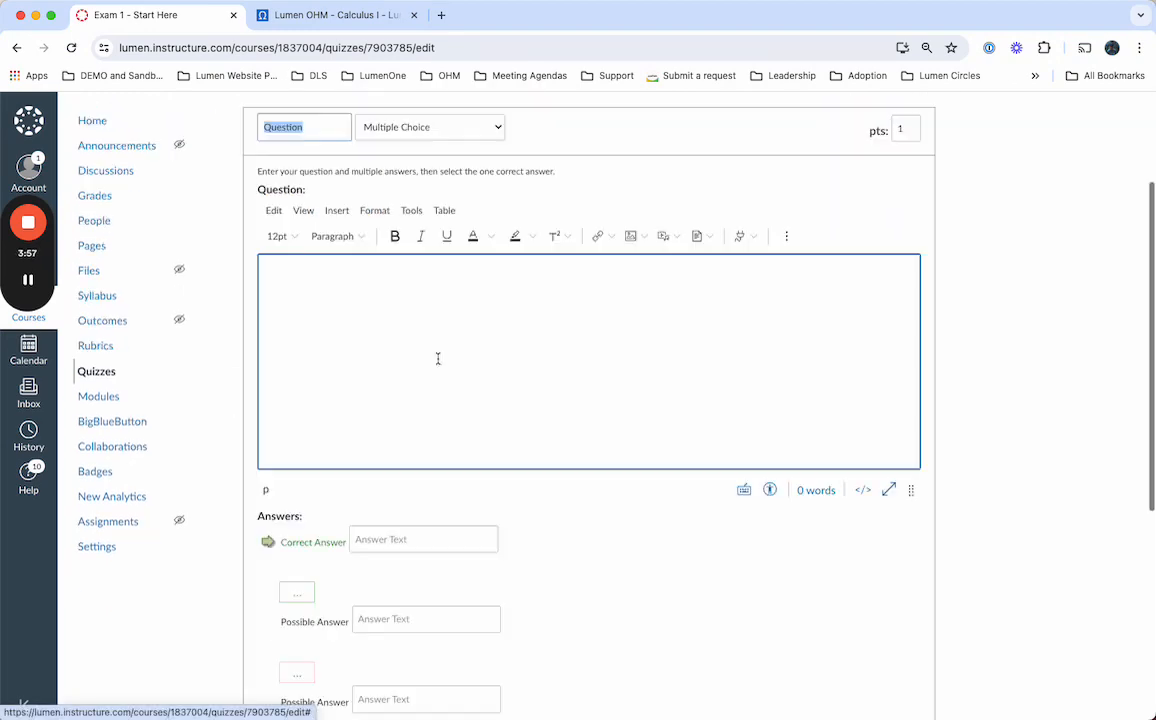
Step: Make it an essay question starting 'Please click the link below to copy the password'
{"action": "left_click", "coordinate": [430, 127]}
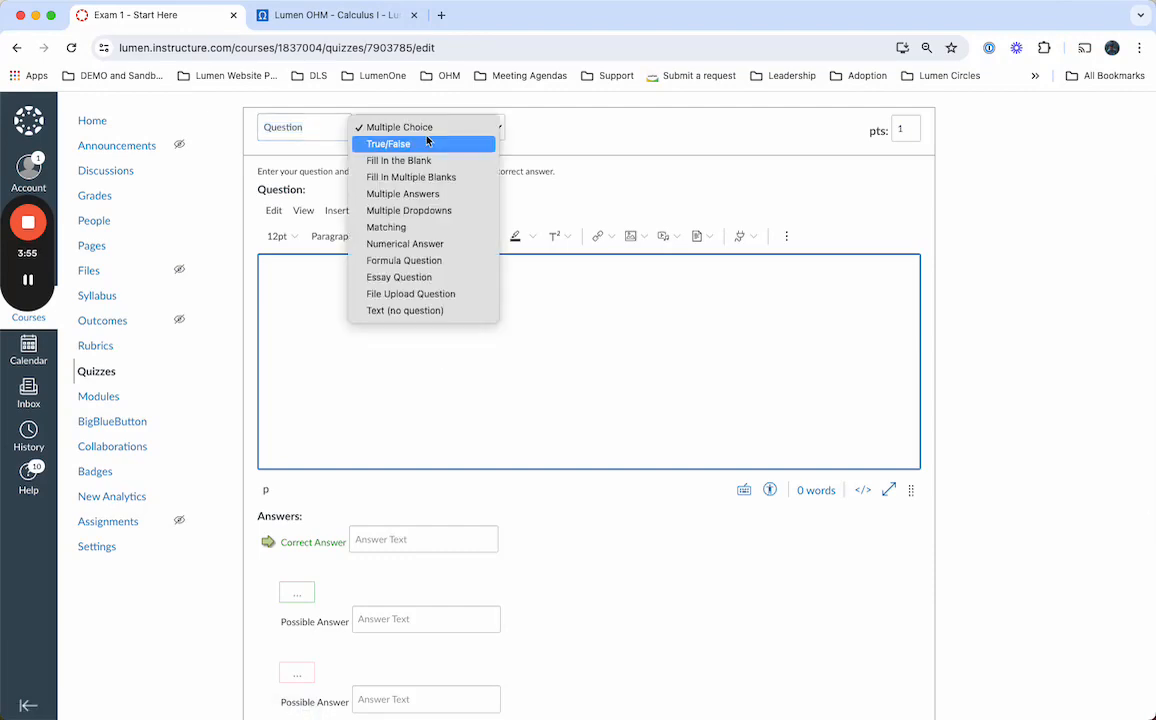
{"action": "left_click", "coordinate": [398, 277]}
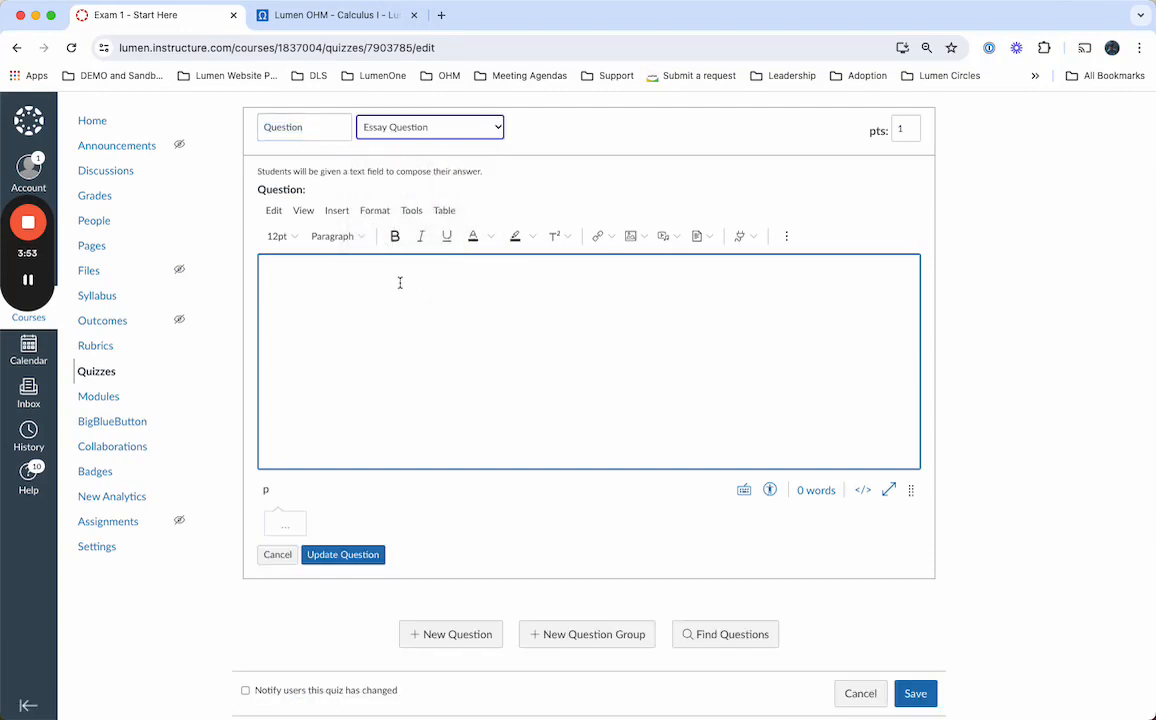
{"action": "type", "text": "p"}
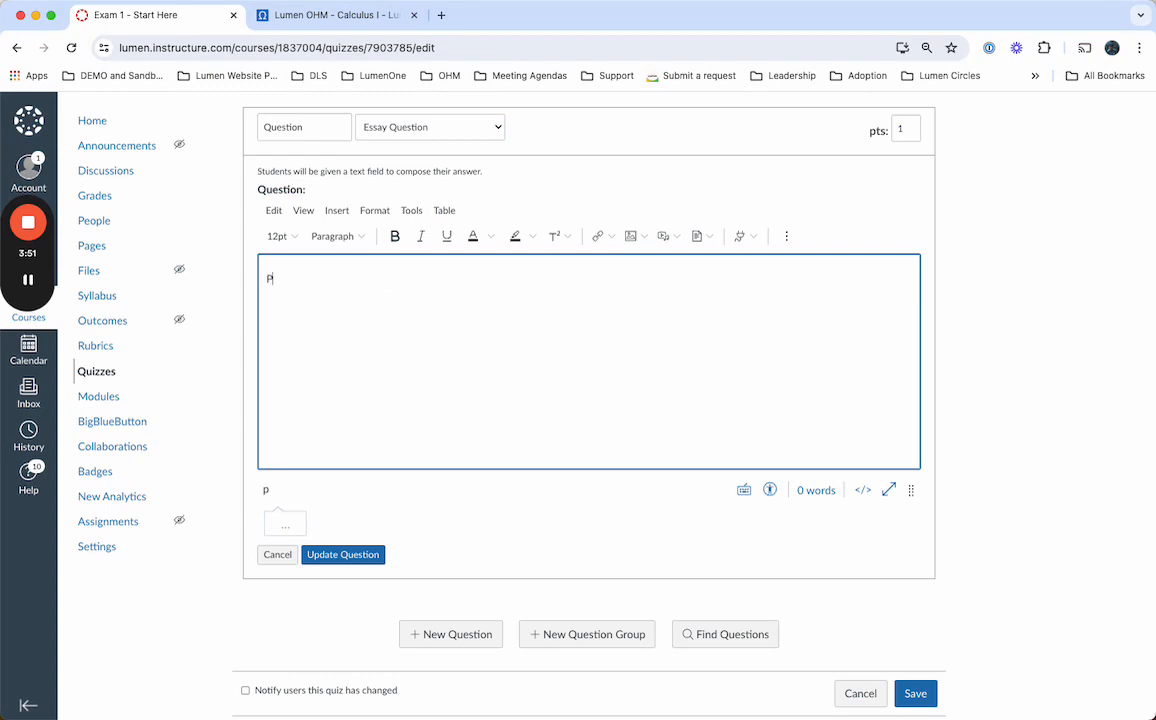
{"action": "type", "text": "lease click"}
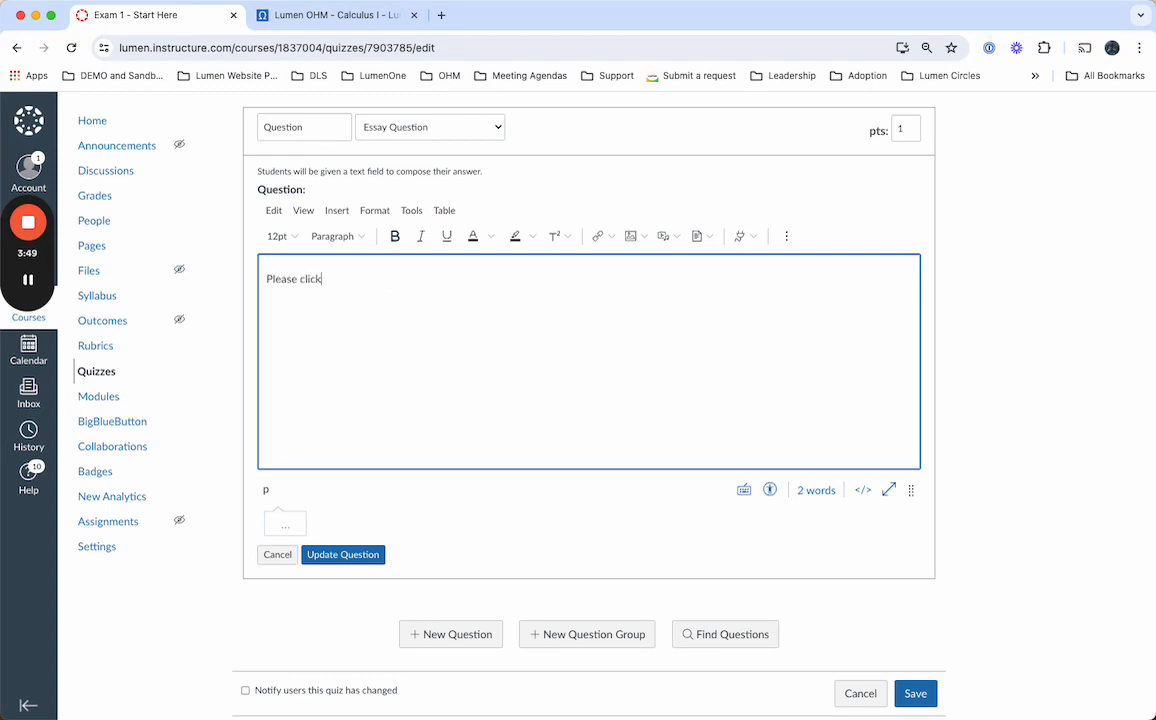
{"action": "type", "text": "the link be"}
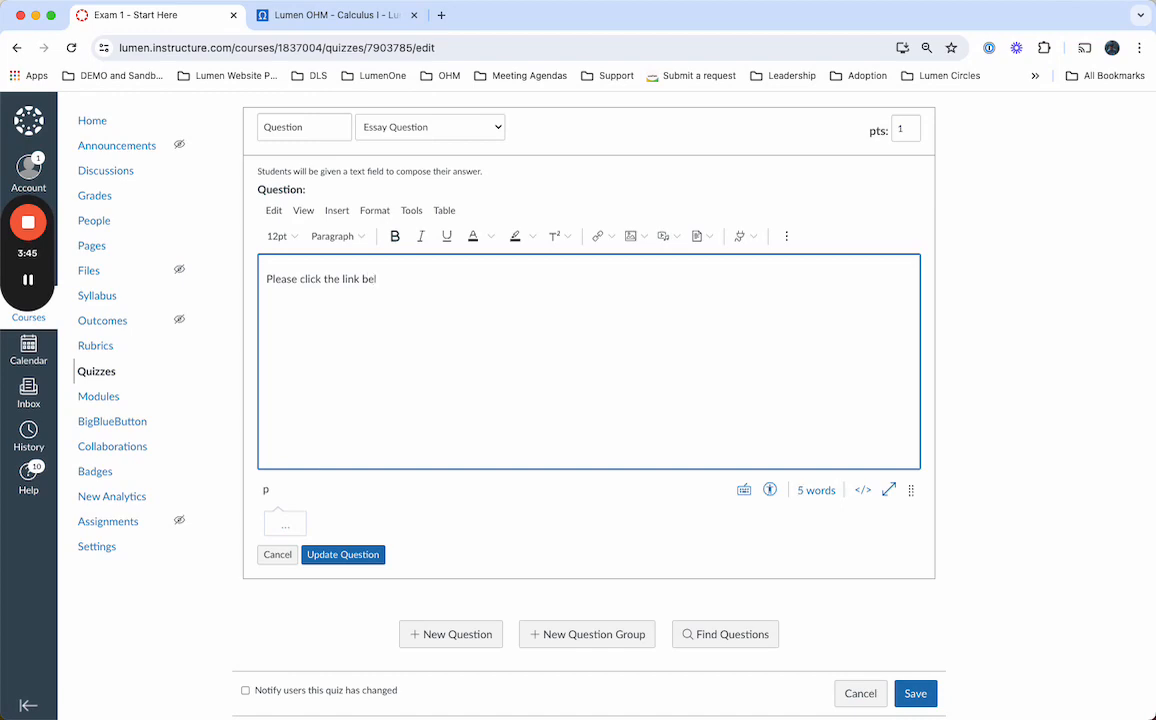
{"action": "type", "text": "low"}
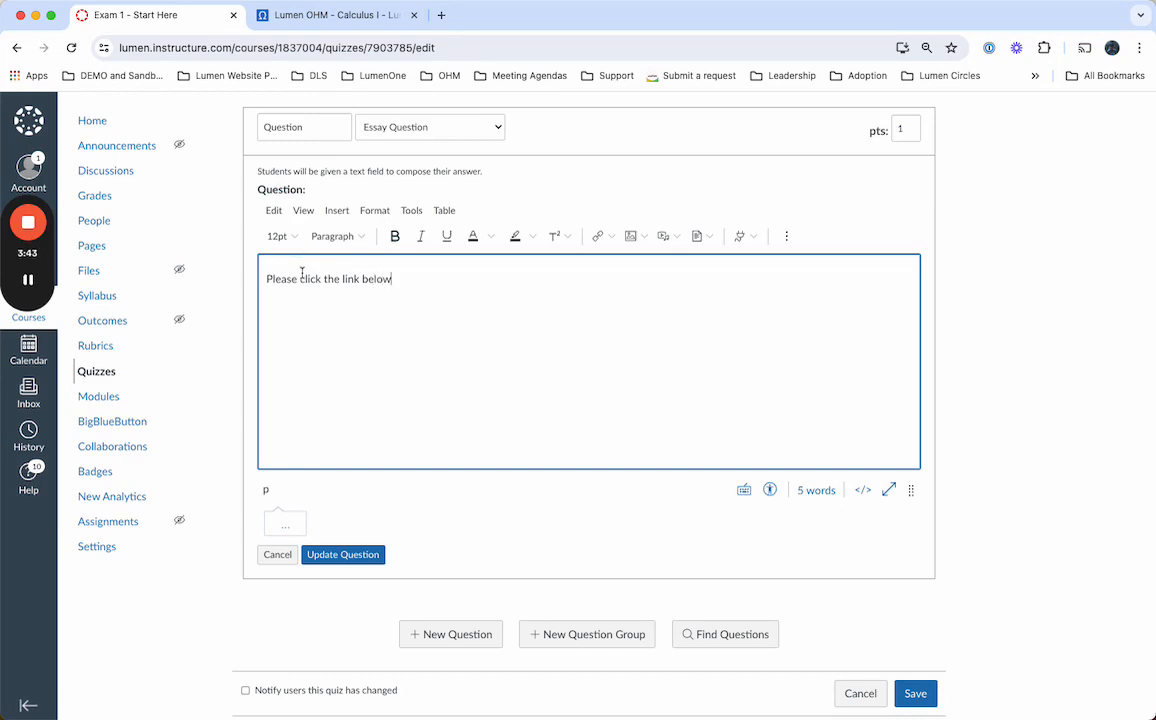
{"action": "type", "text": "copy"}
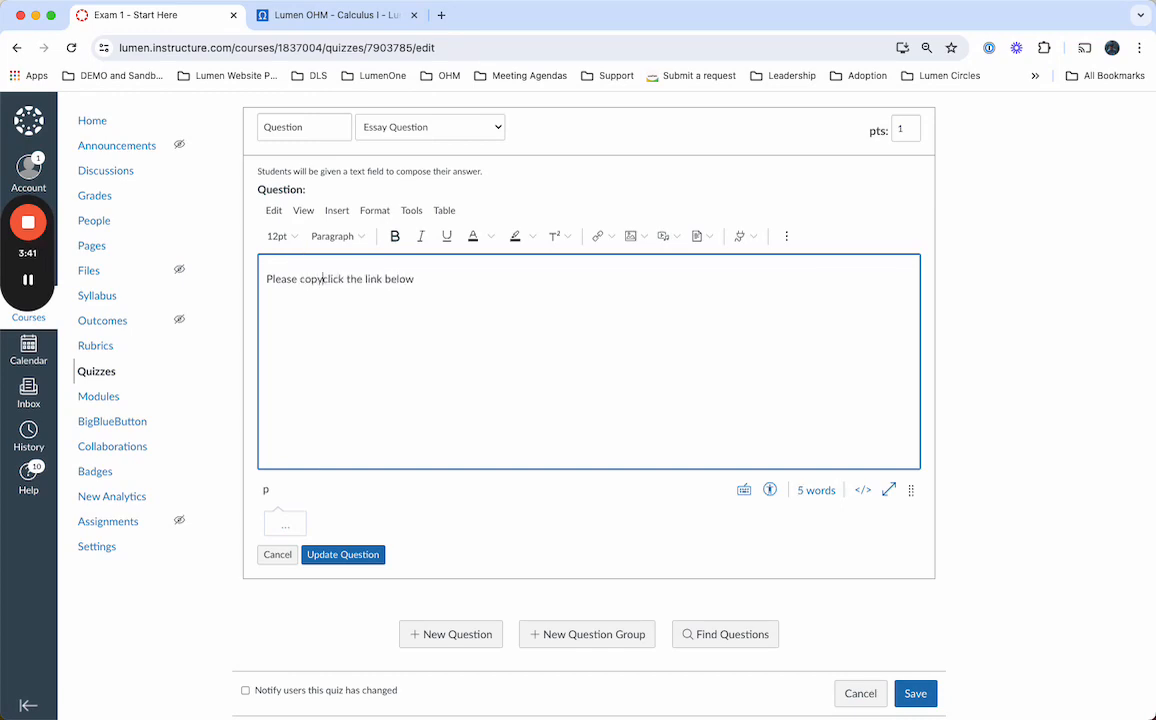
{"action": "type", "text": "the password below and"}
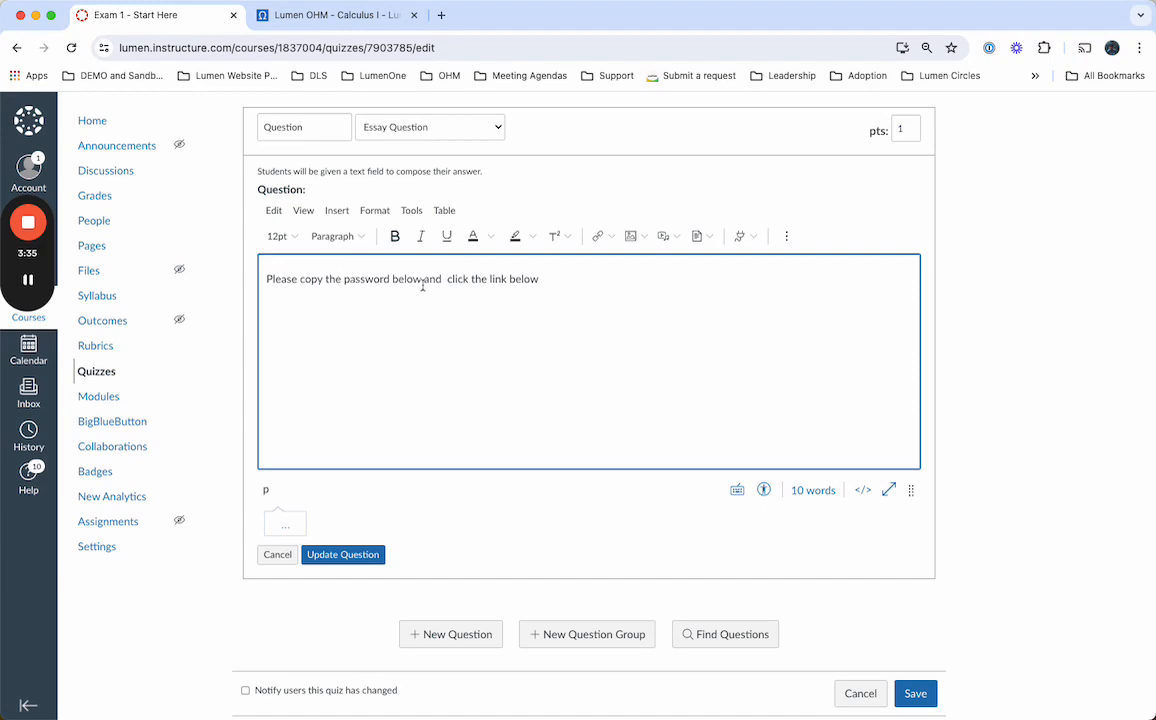
Step: Finish the instruction sentence with 'to begin the quiz'
{"action": "double_click", "coordinate": [522, 279]}
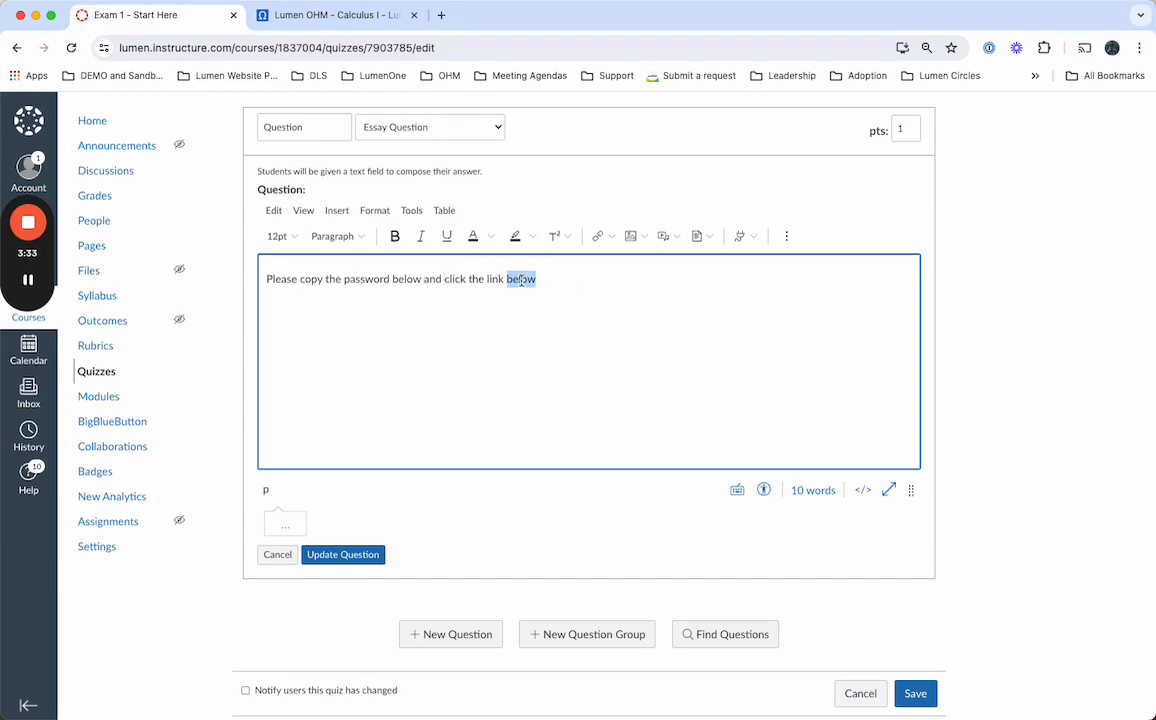
{"action": "type", "text": "to"}
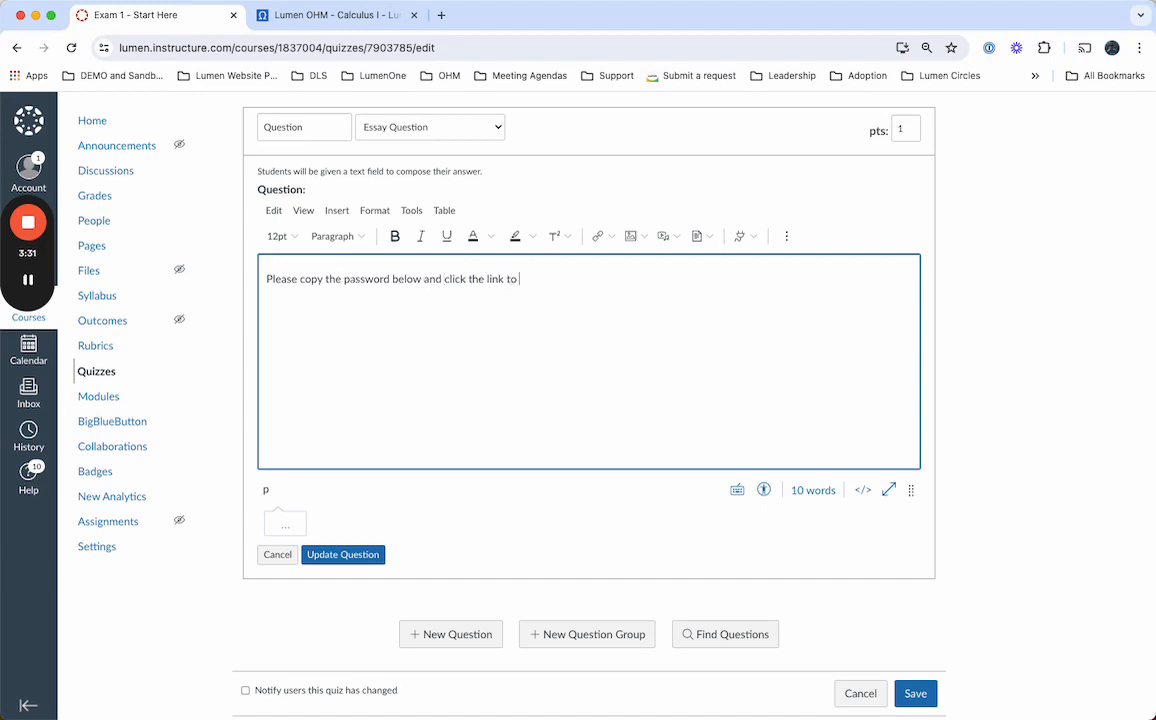
{"action": "type", "text": "beg"}
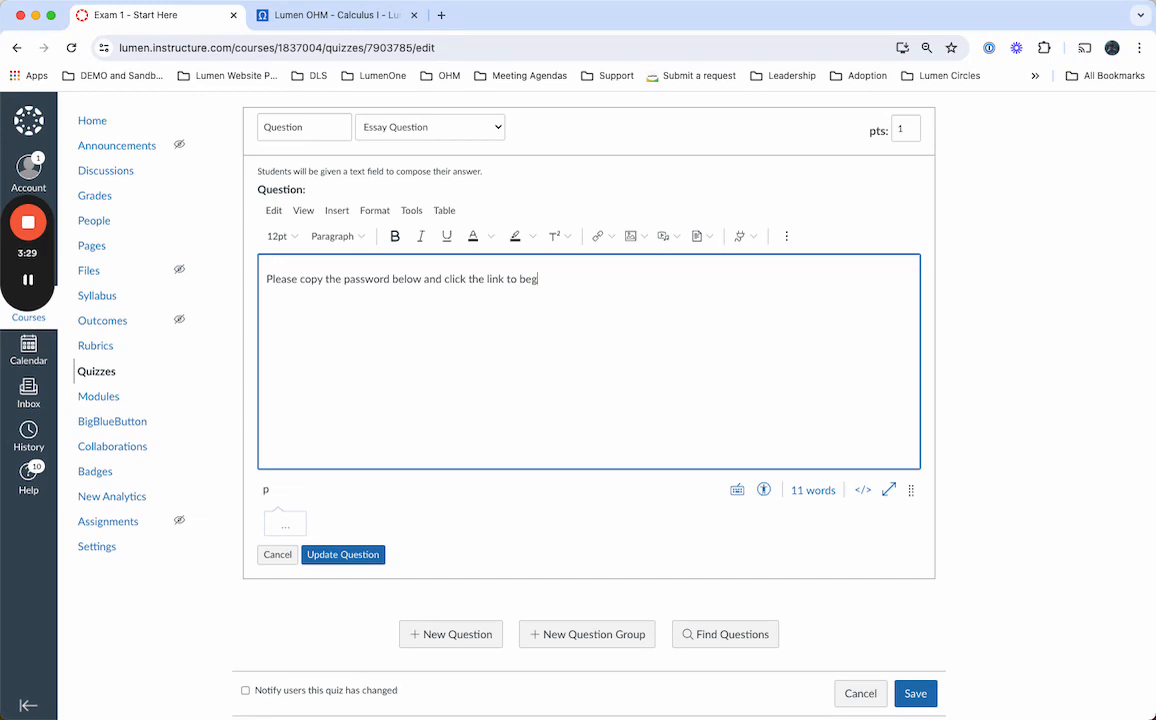
{"action": "type", "text": "in the q"}
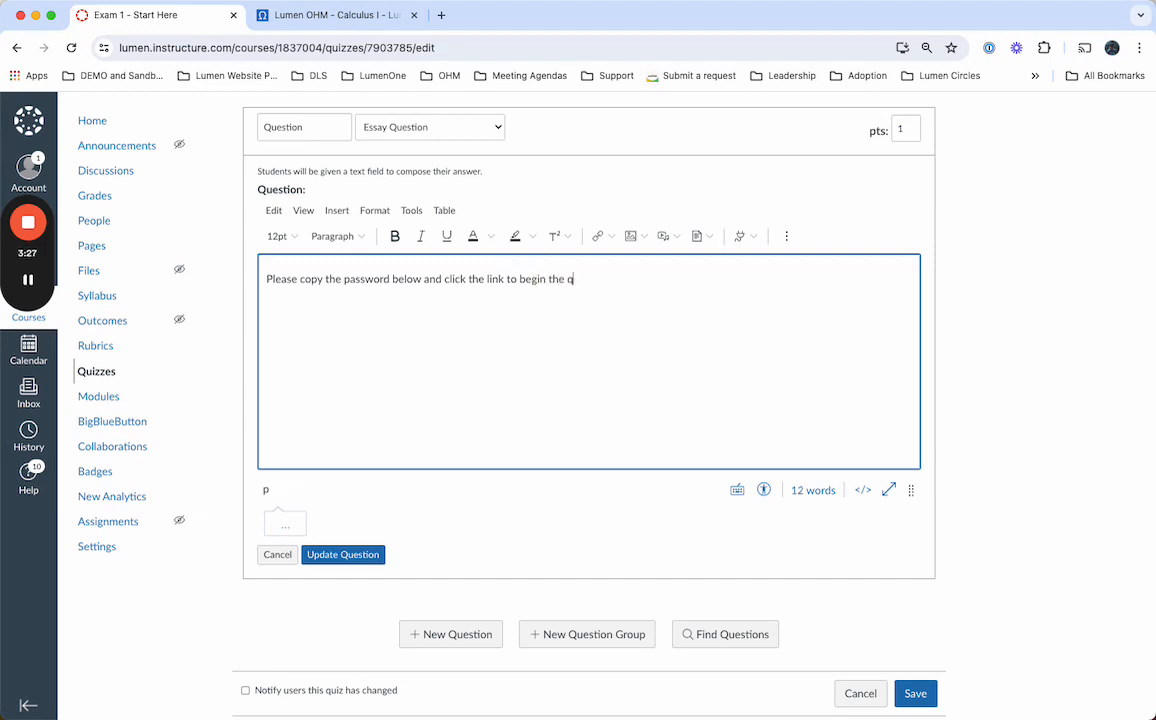
{"action": "type", "text": "uiz"}
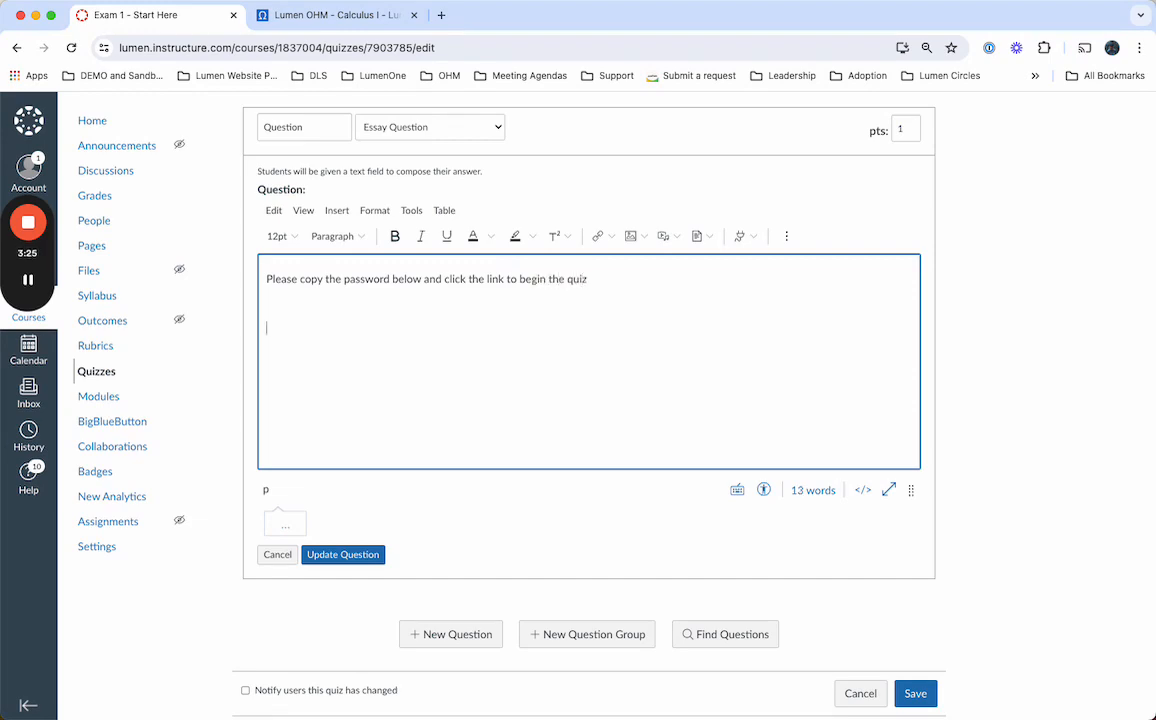
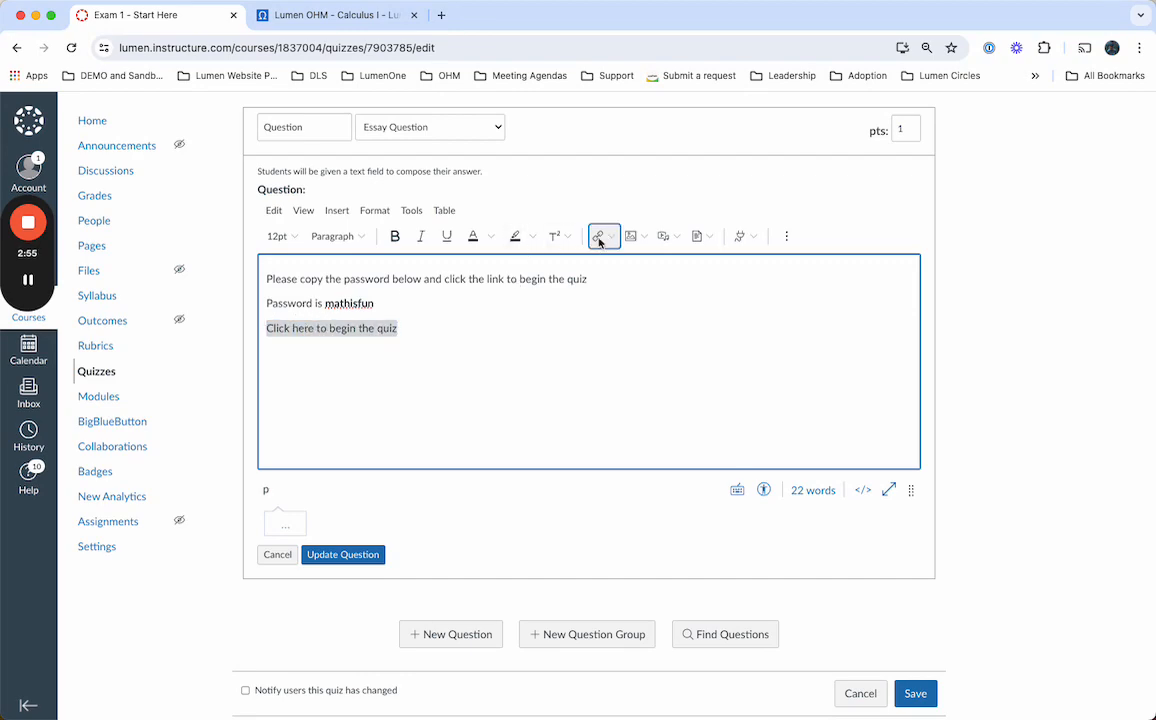
Step: Link 'Click here to begin the quiz' to the Exam 1 assignment and update the question
{"action": "left_click", "coordinate": [598, 236]}
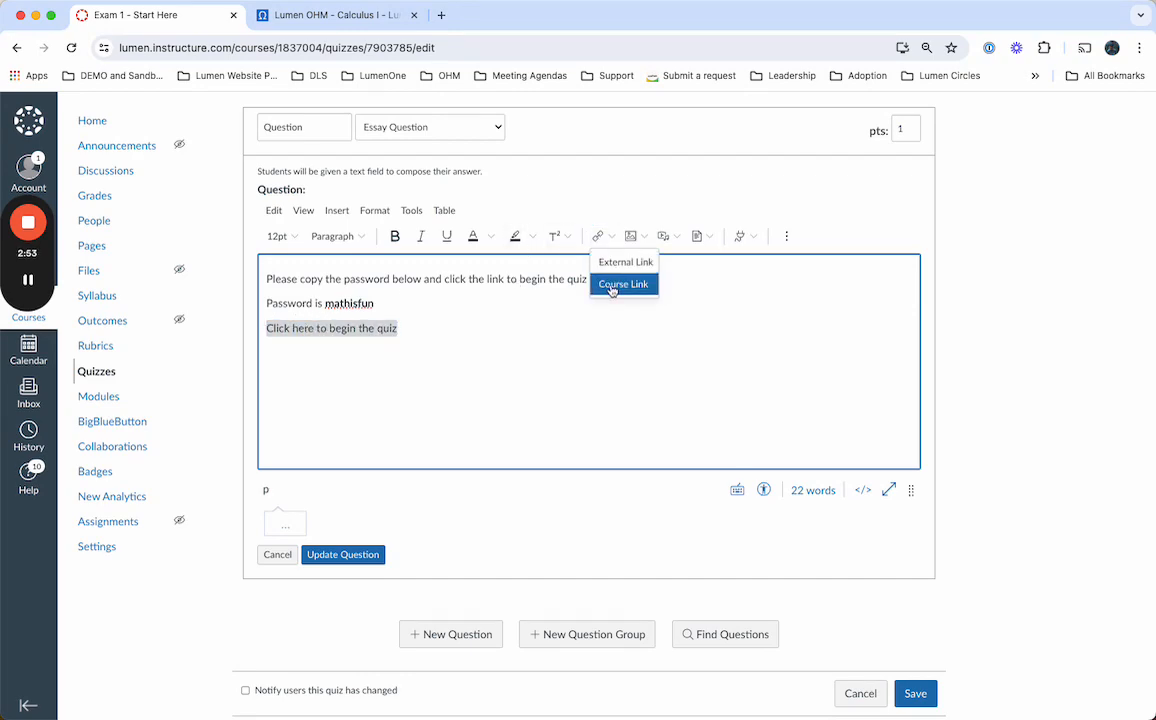
{"action": "left_click", "coordinate": [623, 284]}
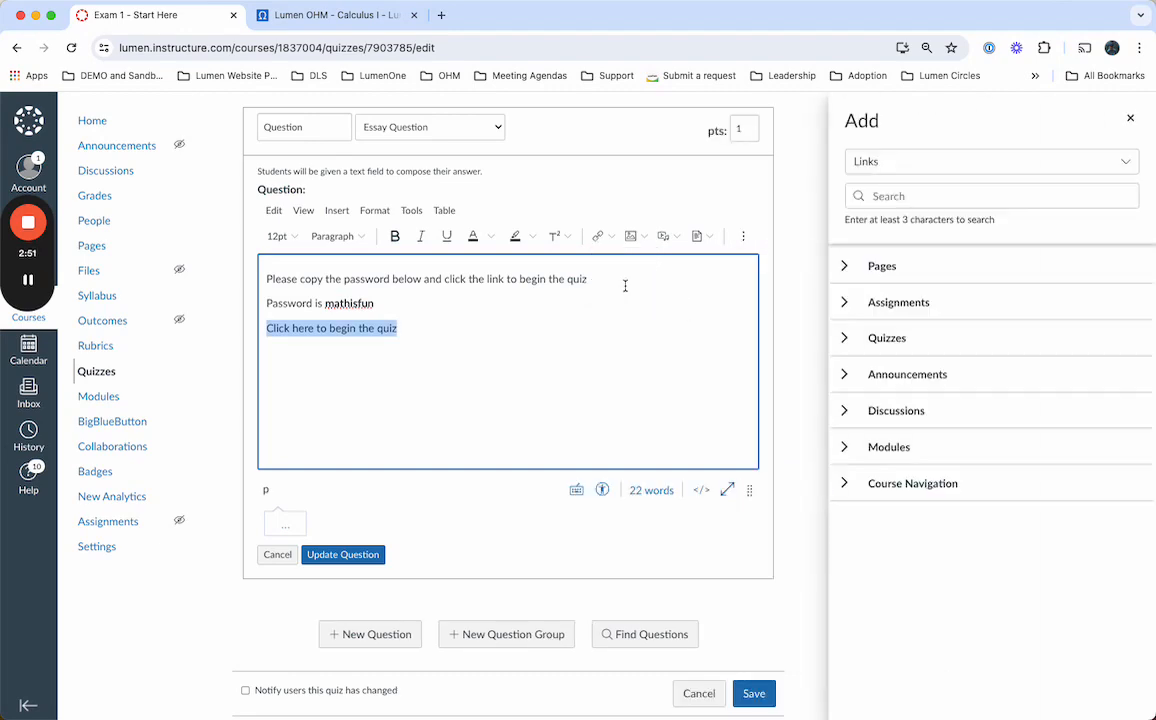
{"action": "left_click", "coordinate": [898, 302]}
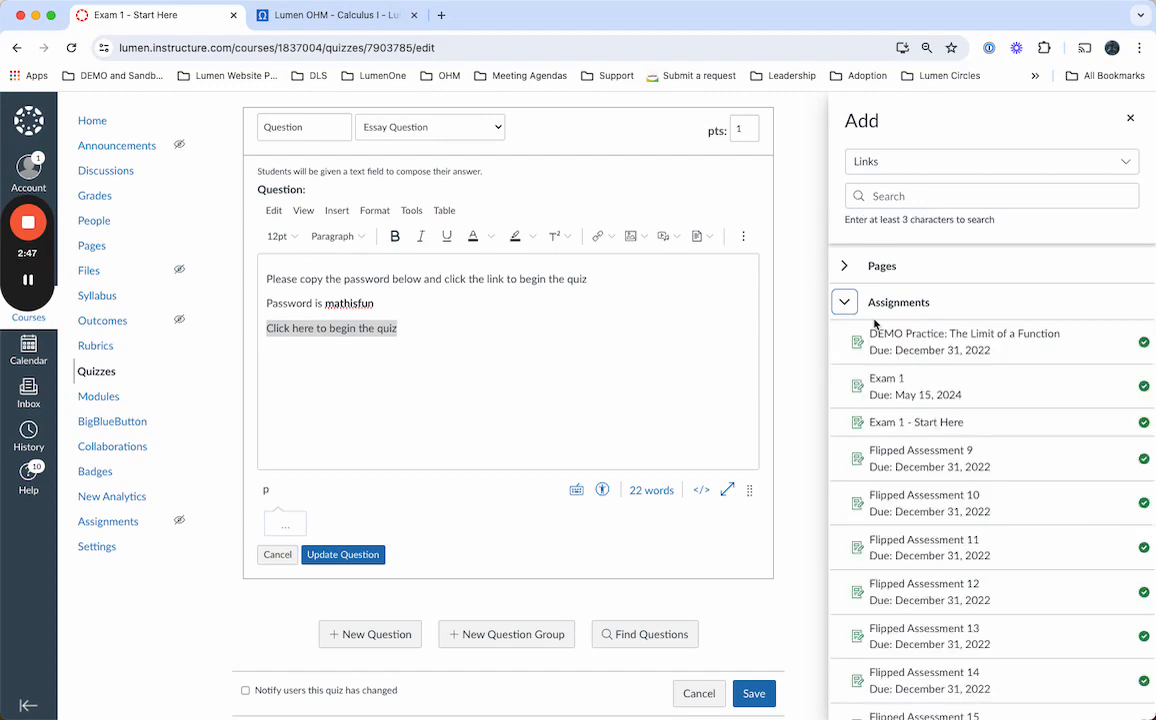
{"action": "mouse_move", "coordinate": [890, 300]}
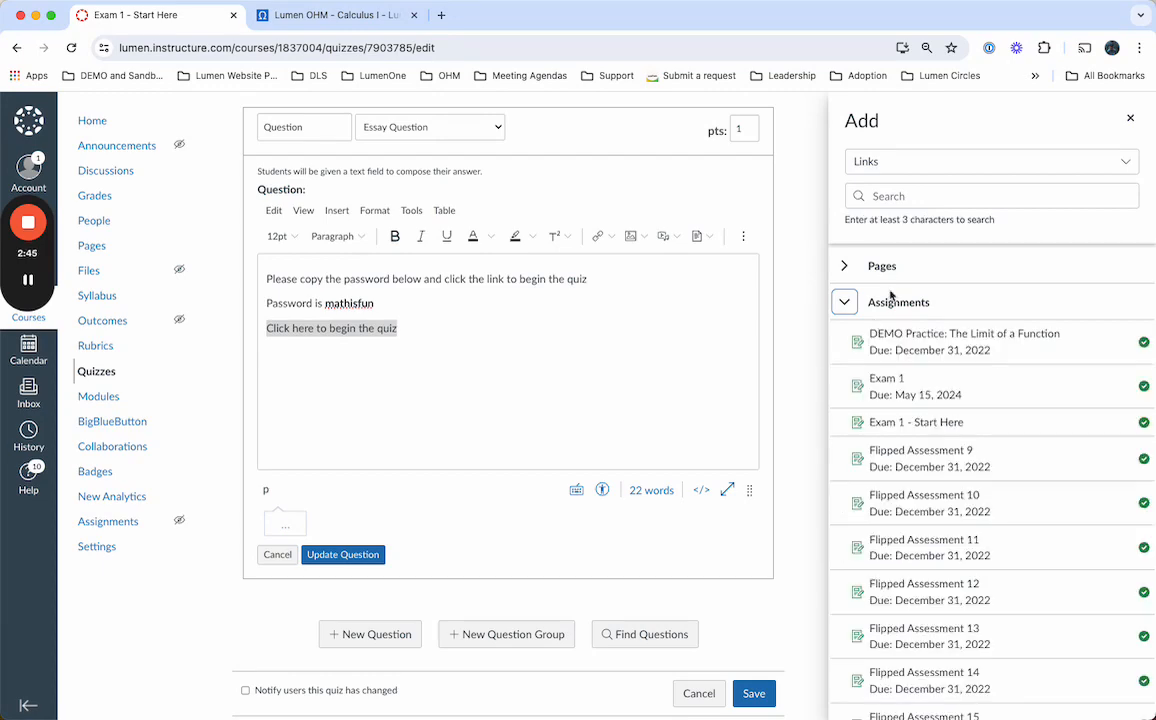
{"action": "mouse_move", "coordinate": [907, 384]}
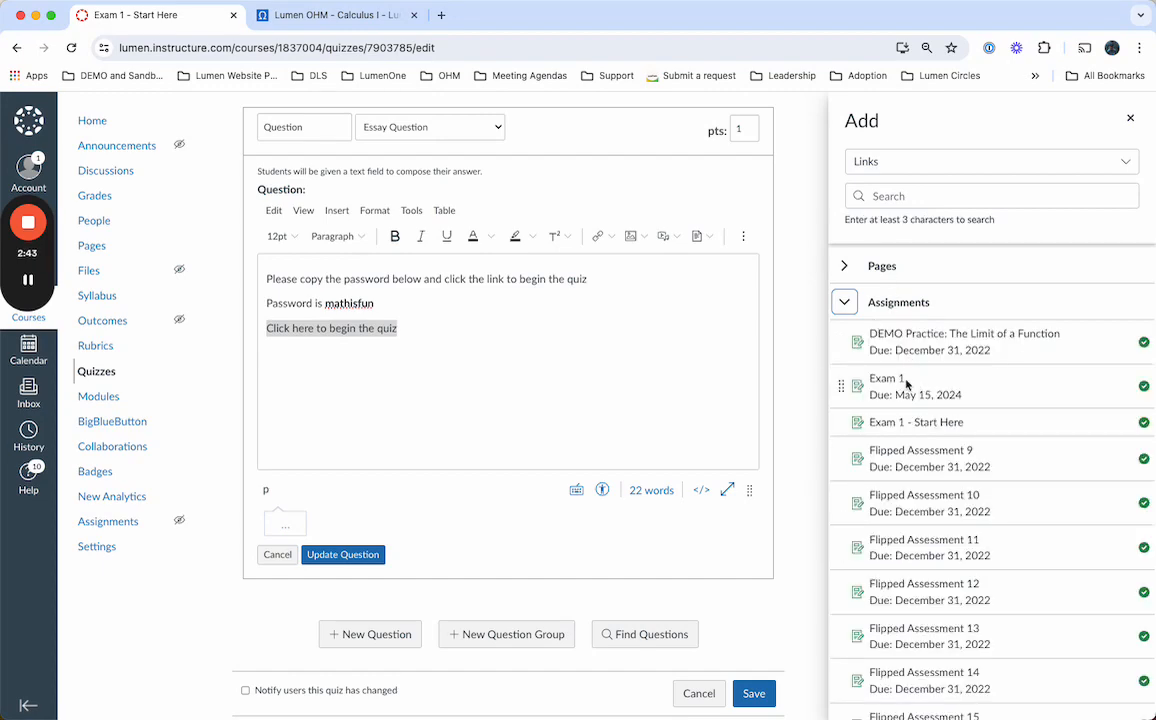
{"action": "left_click", "coordinate": [331, 328]}
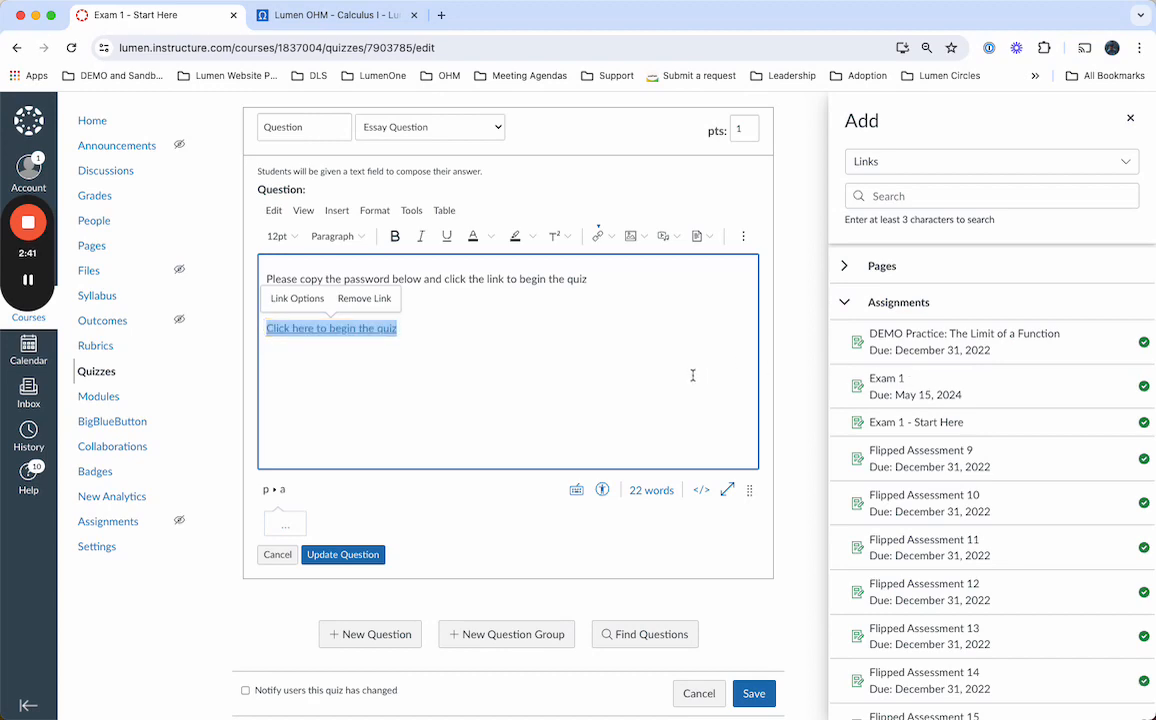
{"action": "left_click", "coordinate": [342, 554]}
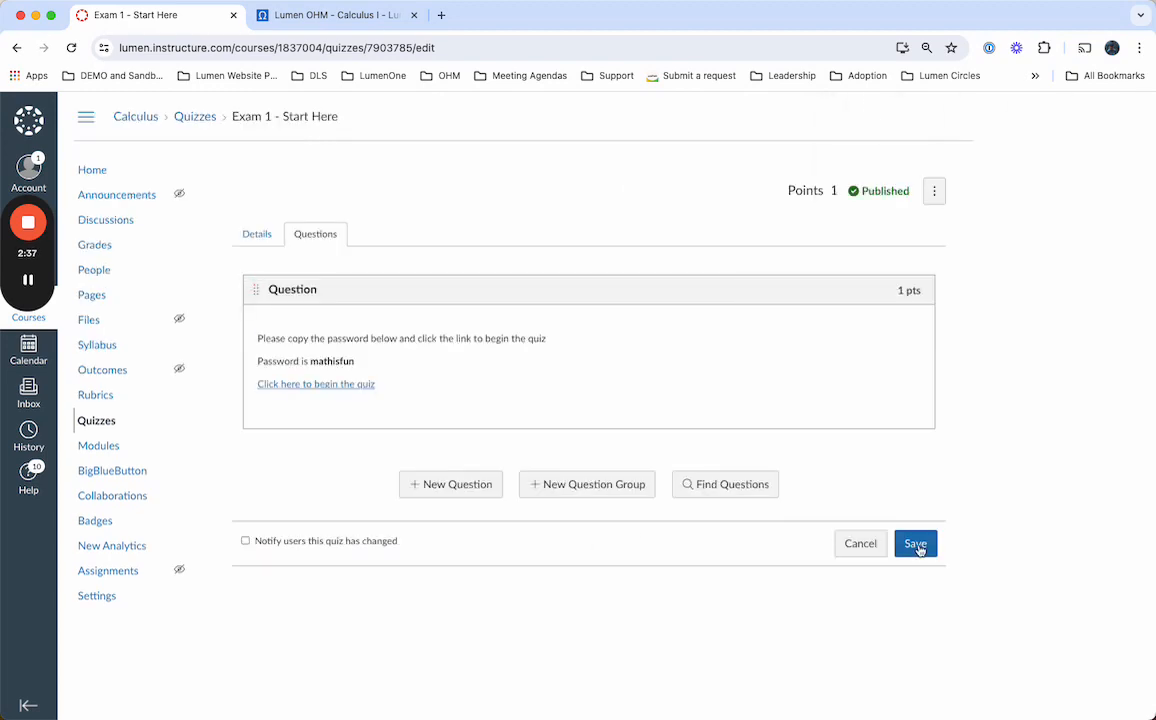
Step: Save the Exam 1 - Start Here quiz edits and switch to Student View
{"action": "left_click", "coordinate": [916, 543]}
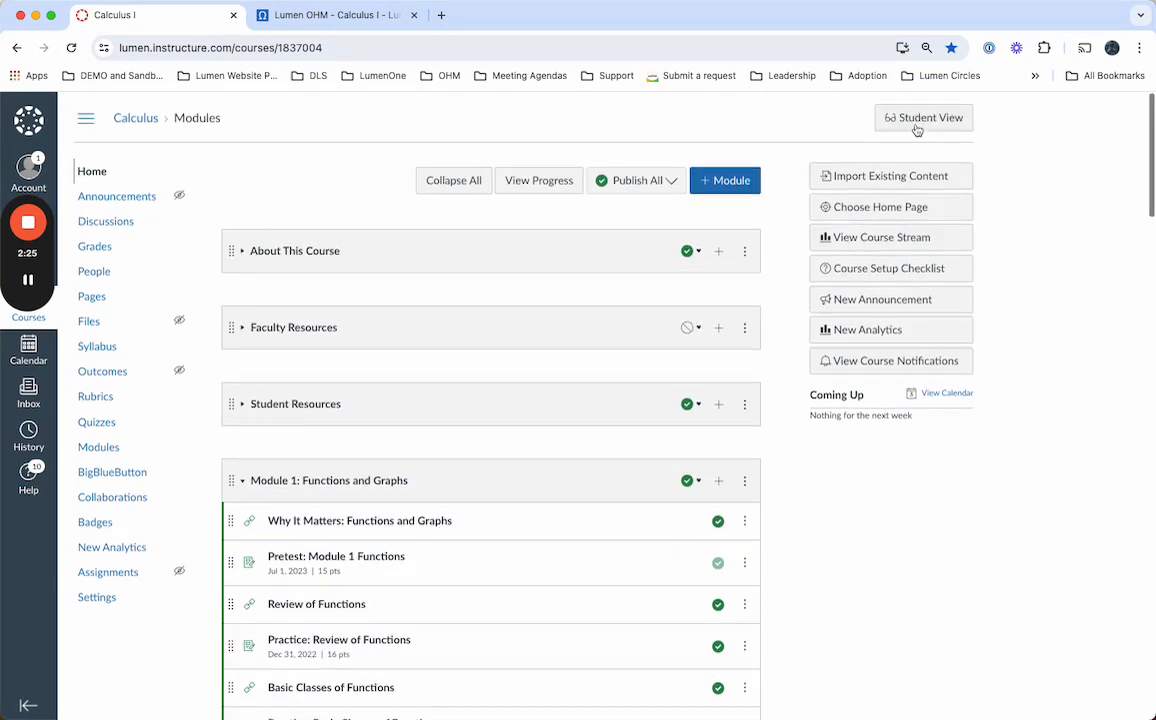
{"action": "left_click", "coordinate": [923, 117]}
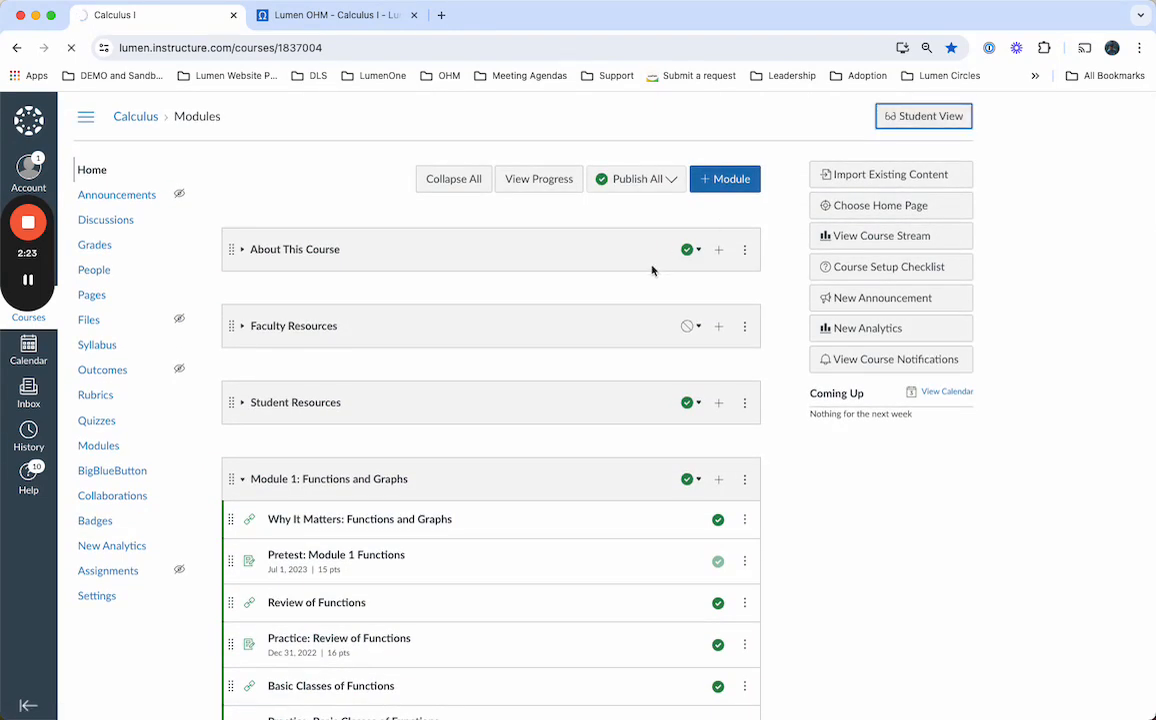
Step: As the test student, open Exam 1 - Start Here from Module 1
{"action": "left_click", "coordinate": [923, 115]}
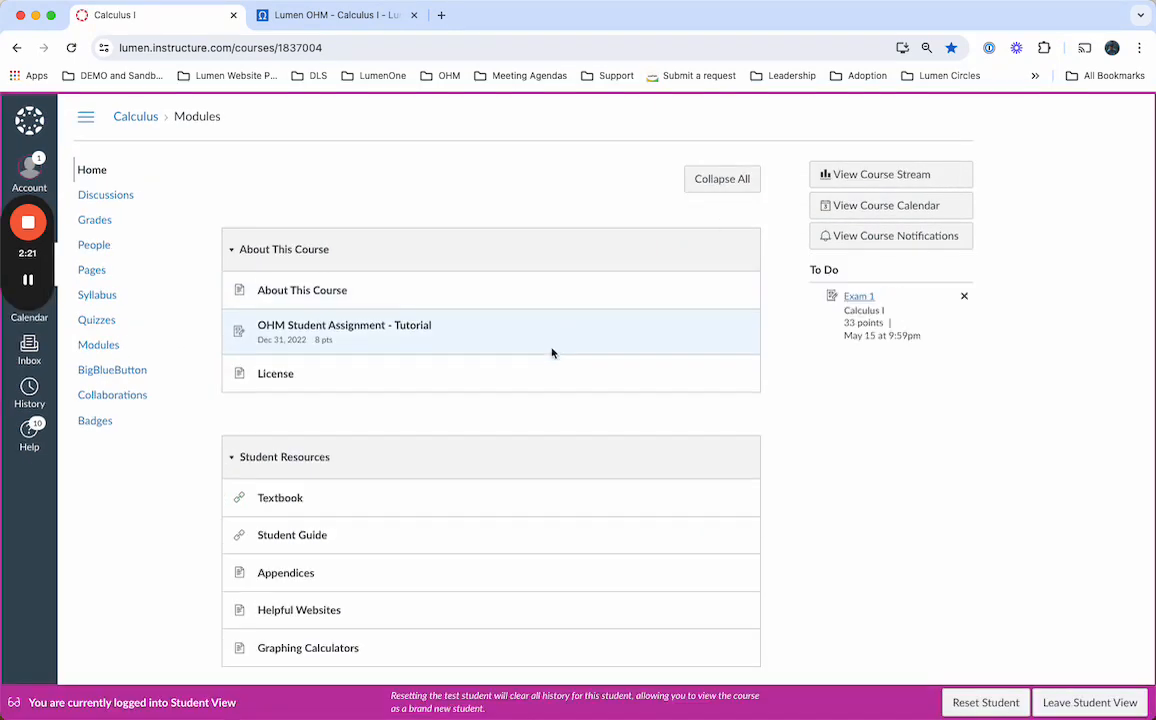
{"action": "scroll", "scroll_direction": "down", "scroll_amount": 3}
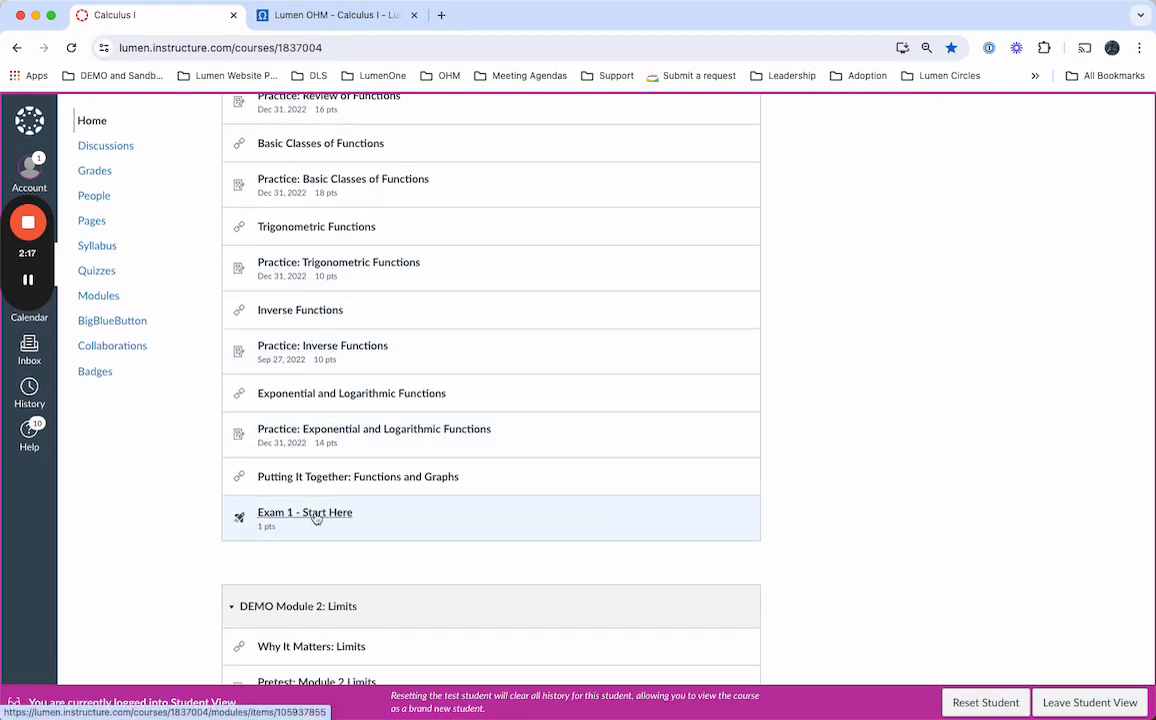
{"action": "left_click", "coordinate": [304, 512]}
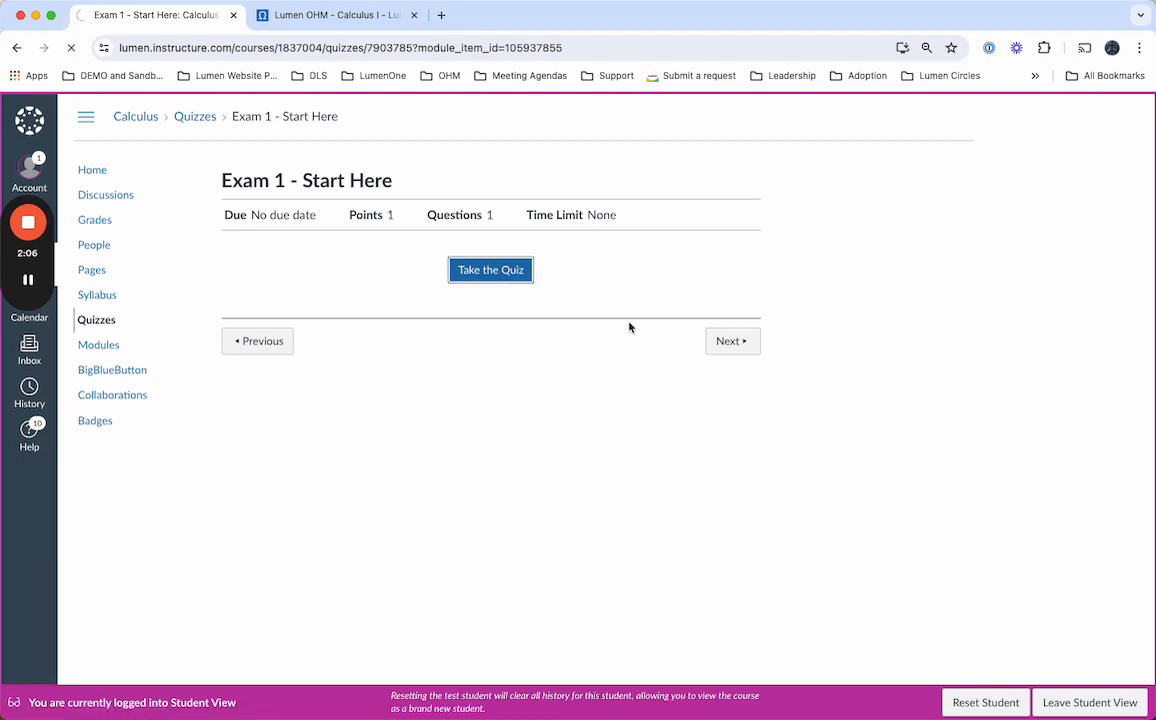
{"action": "left_click", "coordinate": [490, 270]}
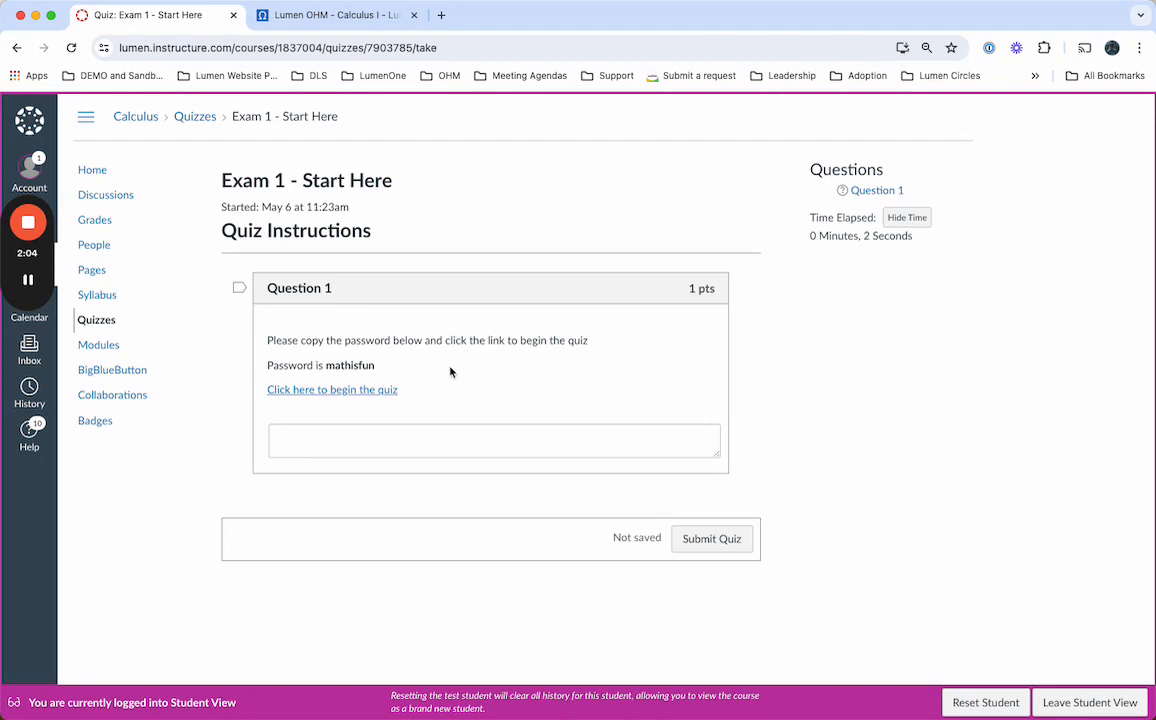
{"action": "left_click", "coordinate": [493, 440]}
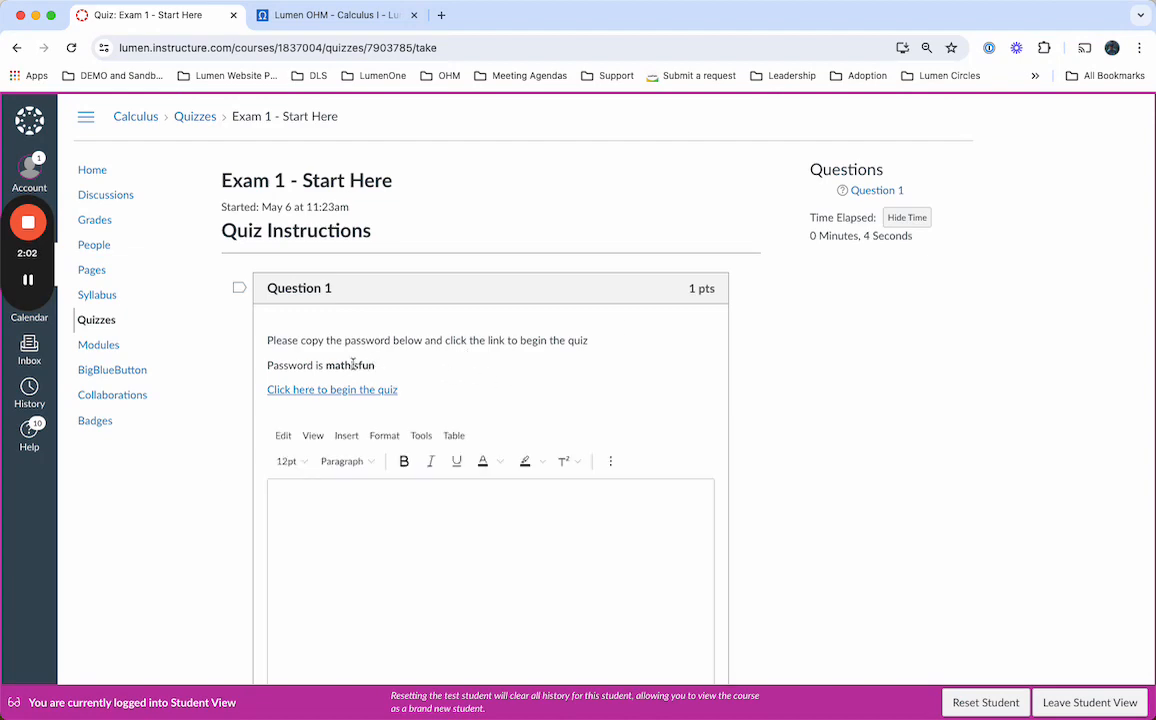
{"action": "double_click", "coordinate": [349, 365]}
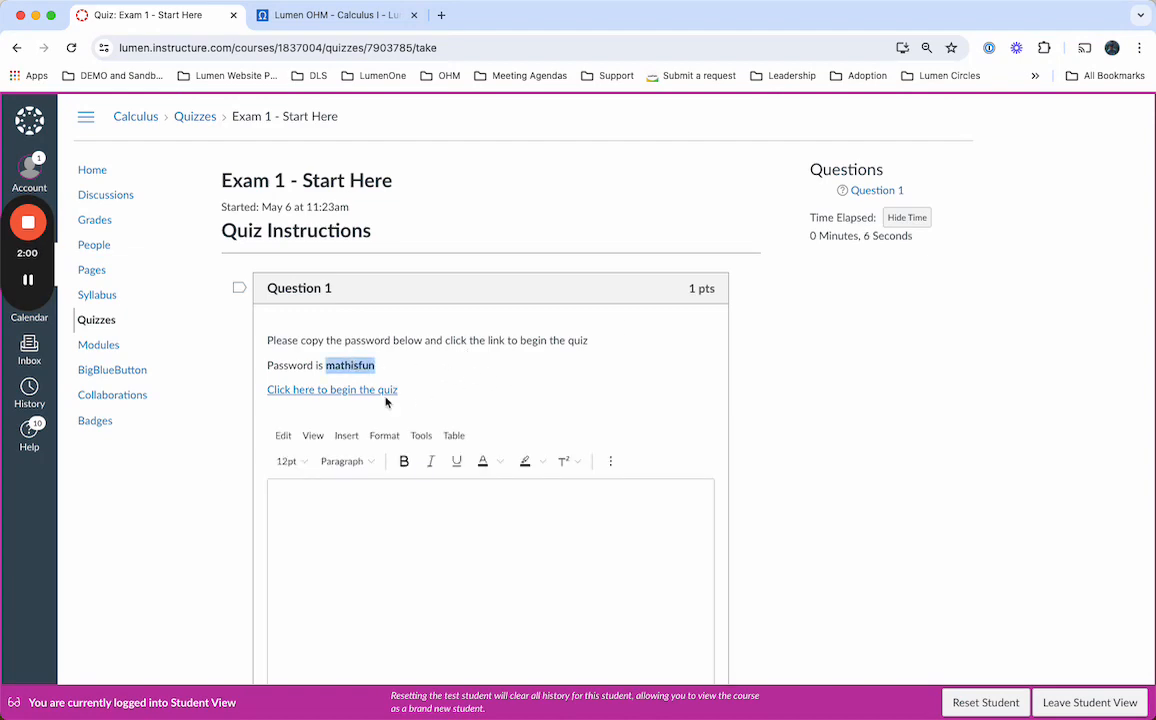
{"action": "left_click", "coordinate": [332, 389]}
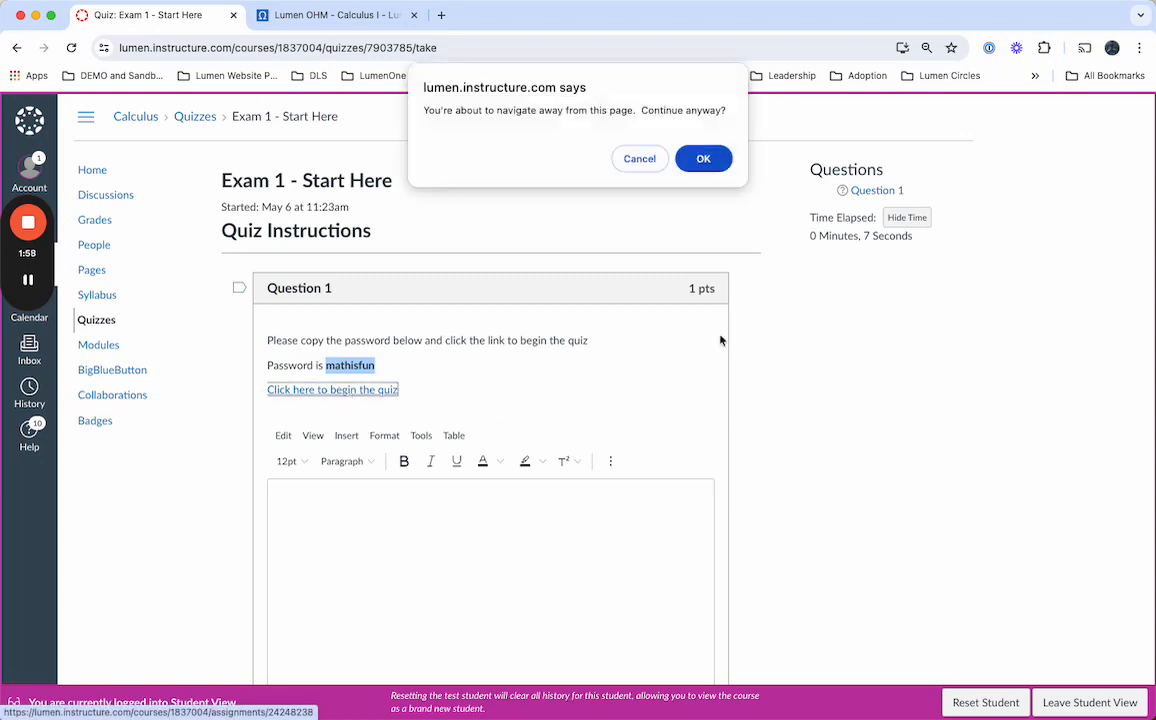
Step: Confirm leaving the page and start Exam 1 with the password, viewing the first question
{"action": "left_click", "coordinate": [703, 158]}
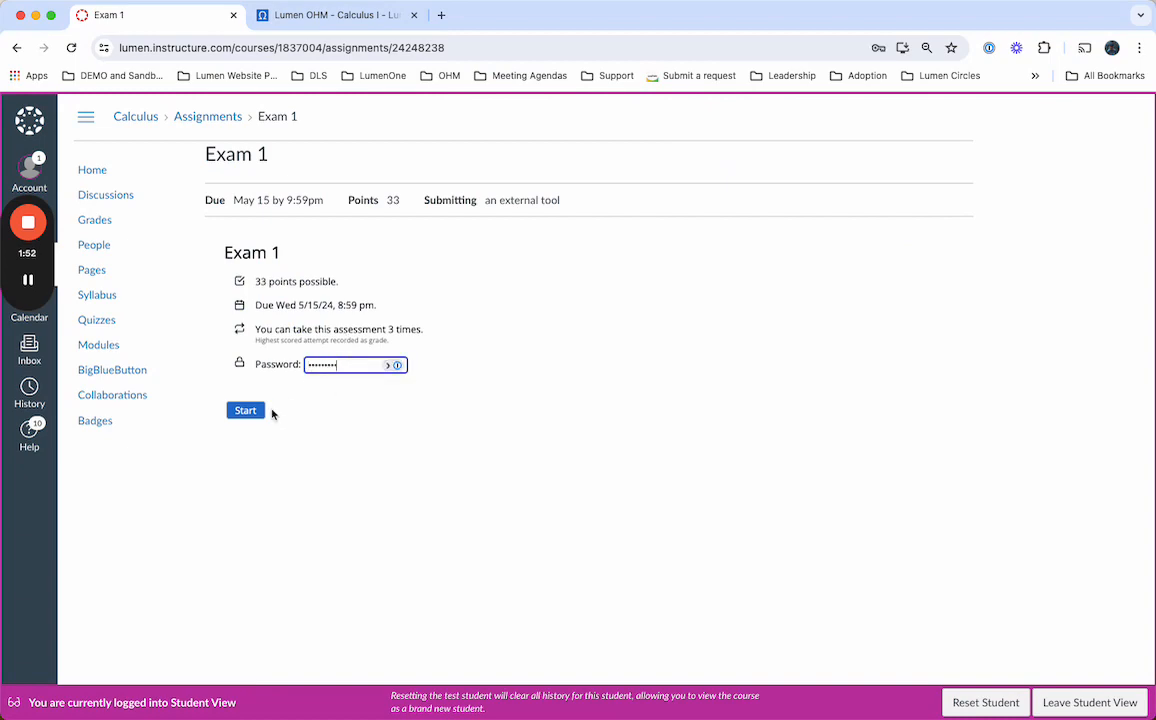
{"action": "left_click", "coordinate": [245, 410]}
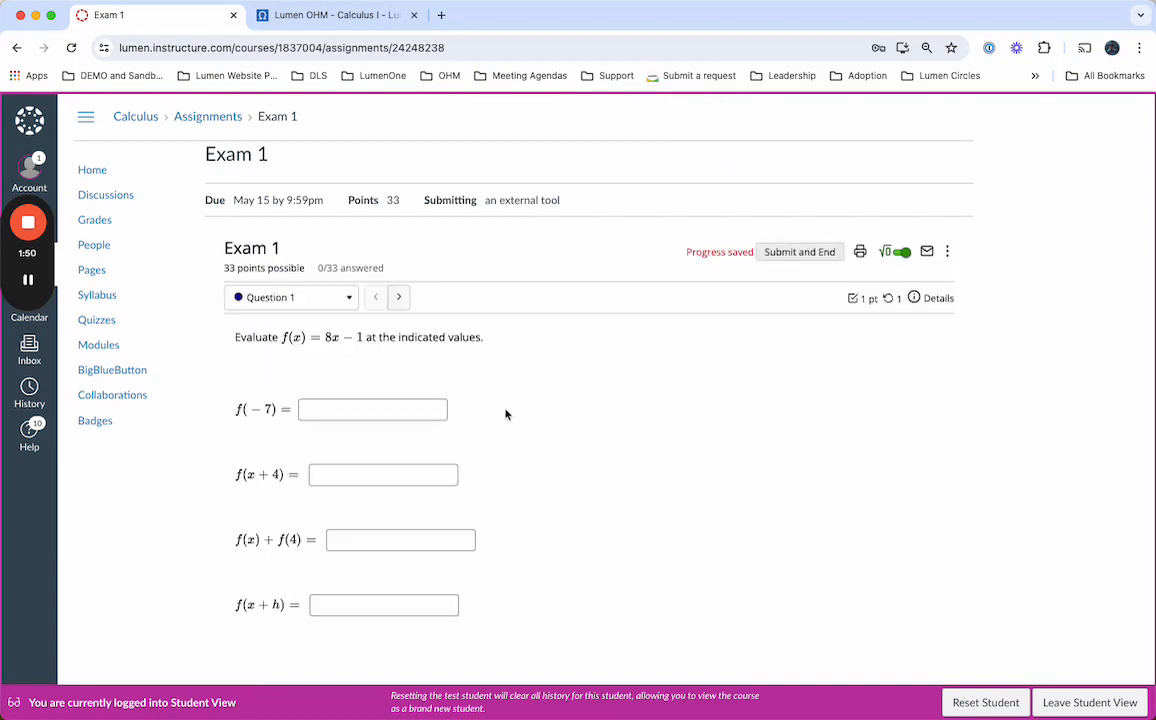
{"action": "scroll", "scroll_direction": "down", "scroll_amount": 3}
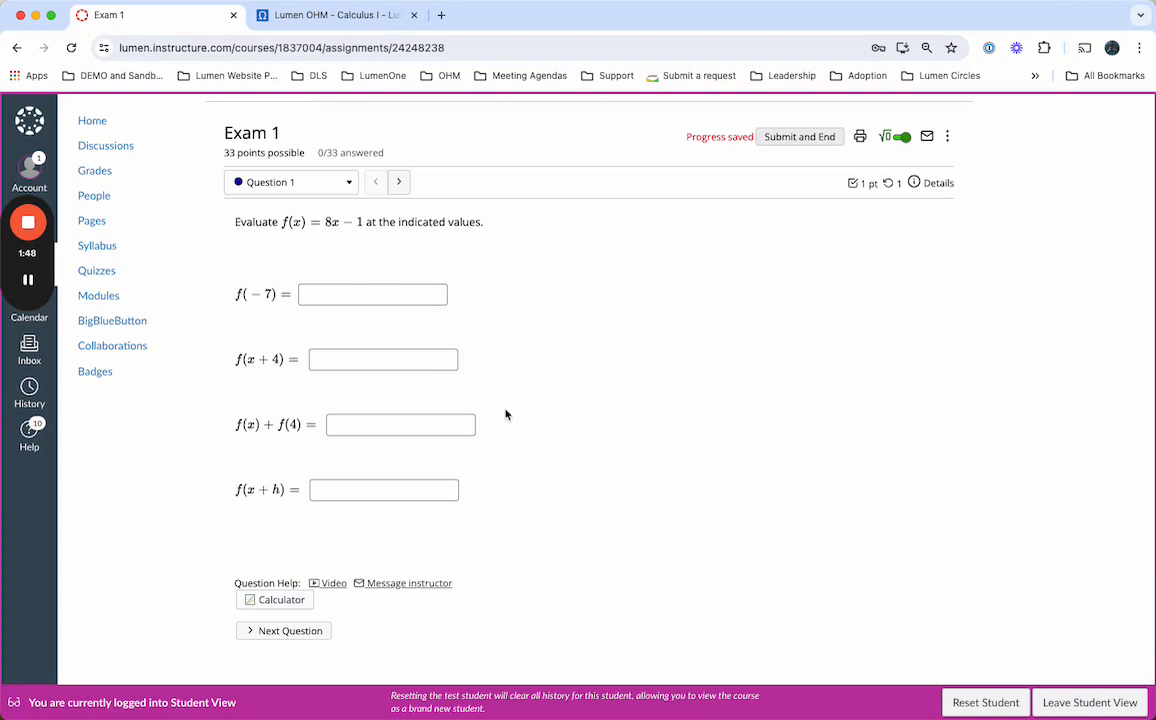